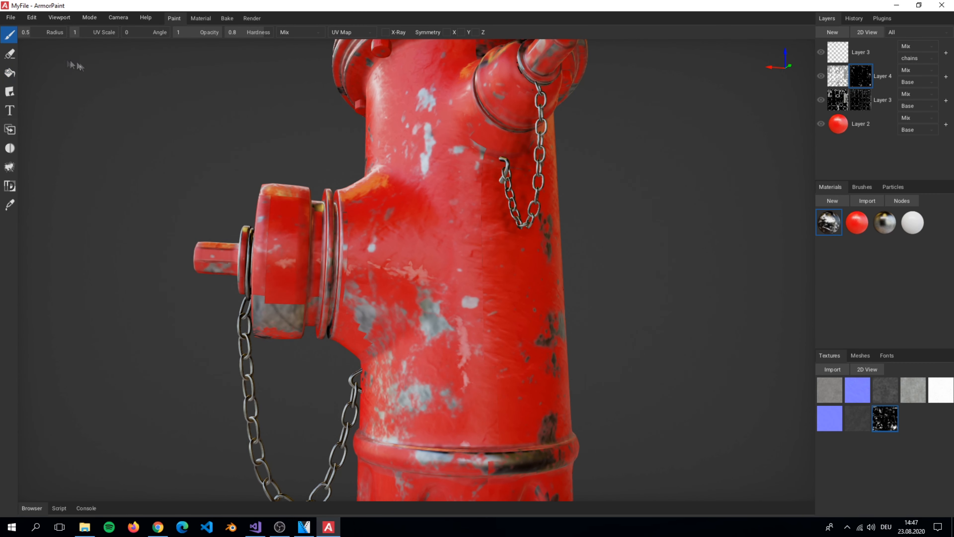
Start a new untitled project with the default cube after previewing the projection modes
{"action": "left_click", "coordinate": [352, 32]}
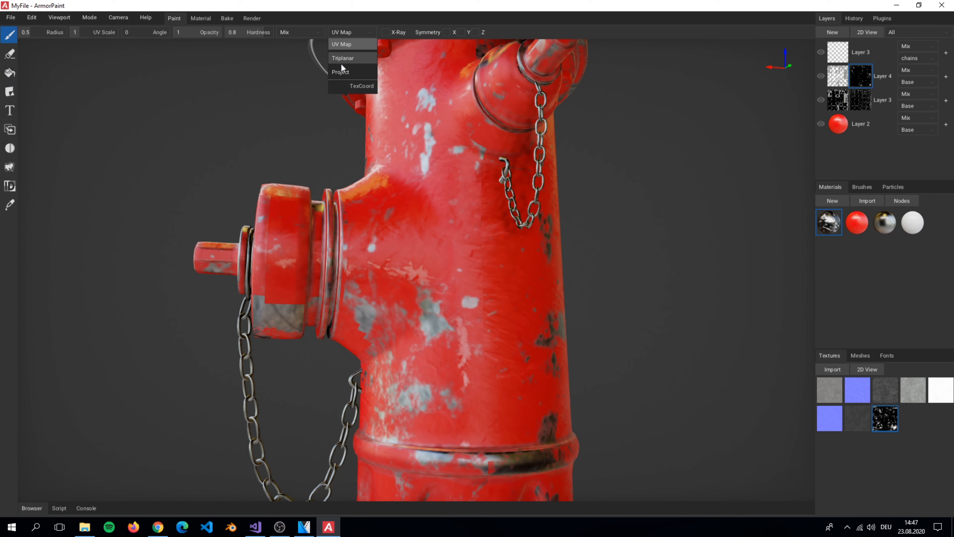
{"action": "left_click", "coordinate": [339, 71]}
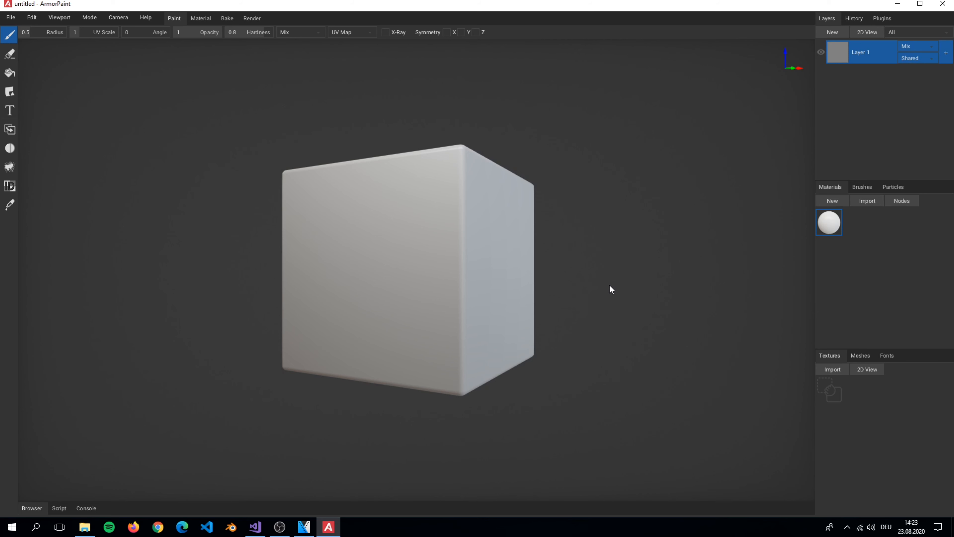
{"action": "mouse_move", "coordinate": [598, 286]}
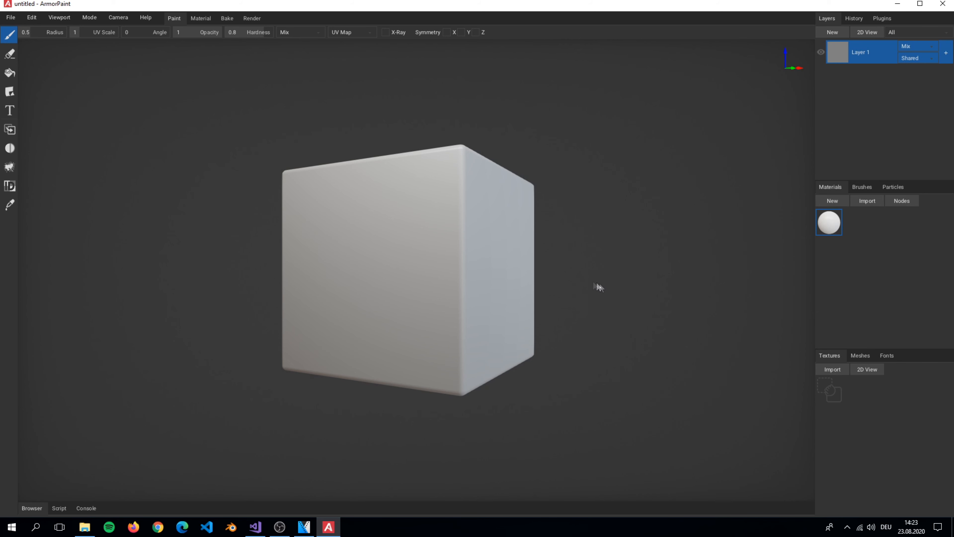
{"action": "mouse_move", "coordinate": [399, 216]}
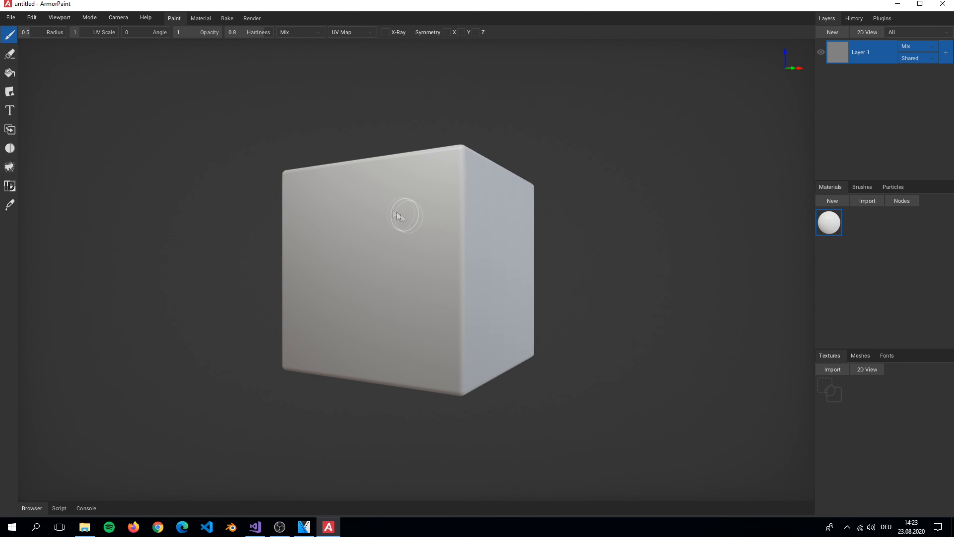
{"action": "mouse_move", "coordinate": [10, 17]}
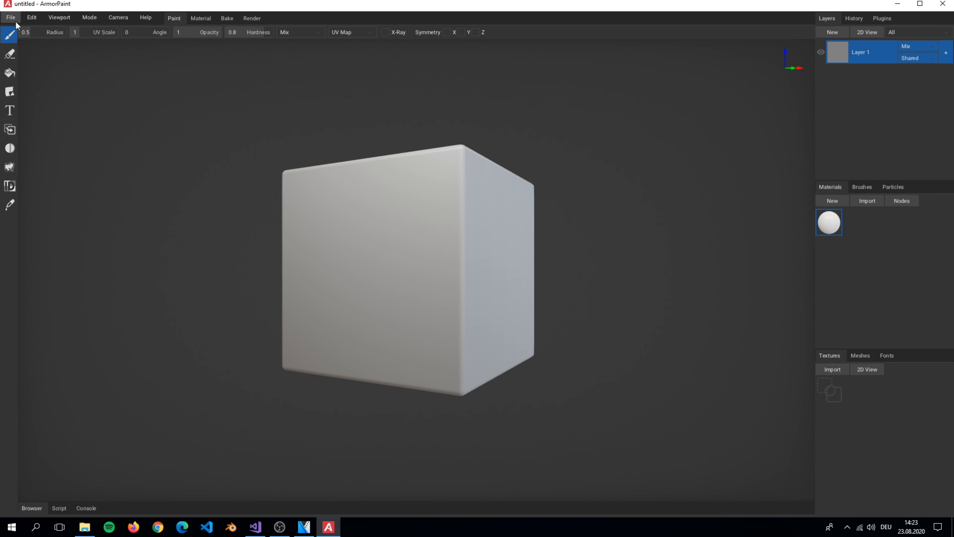
Load the saved MyFile.arm project from the armopaint serie folder
{"action": "left_click", "coordinate": [10, 18]}
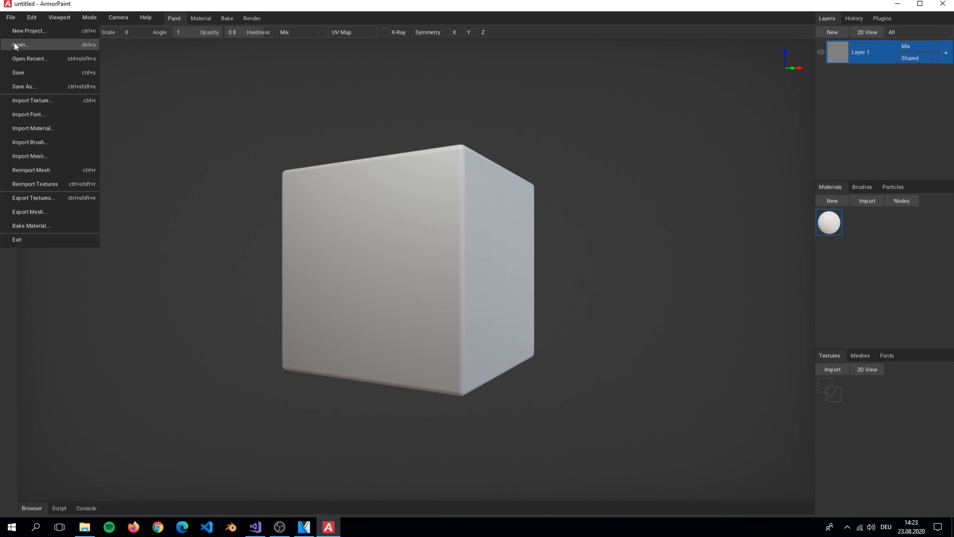
{"action": "mouse_move", "coordinate": [59, 48]}
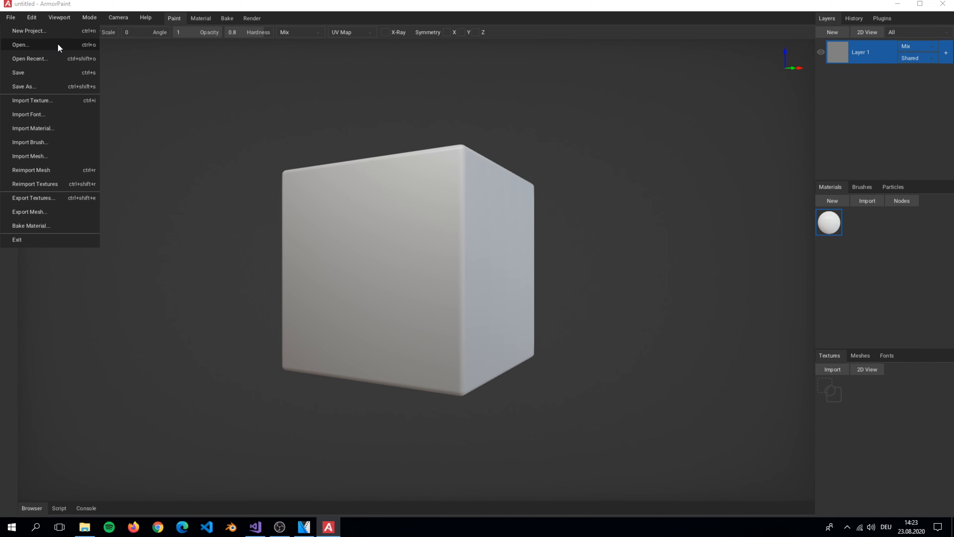
{"action": "left_click", "coordinate": [20, 44]}
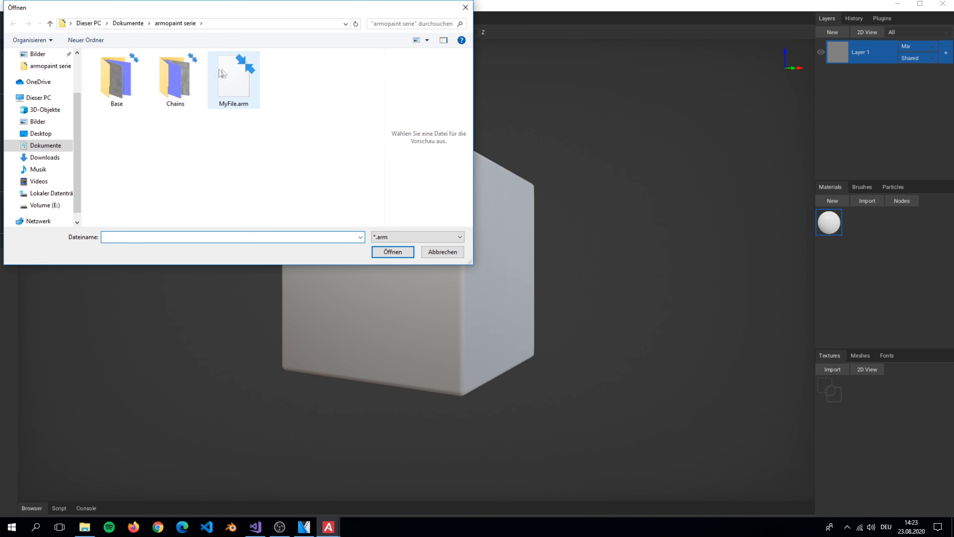
{"action": "left_click", "coordinate": [233, 76]}
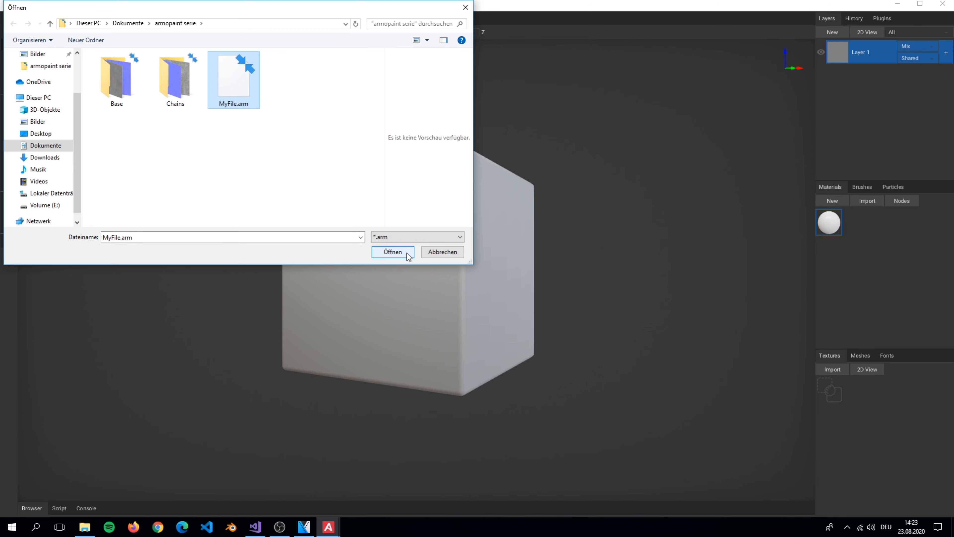
{"action": "left_click", "coordinate": [392, 252]}
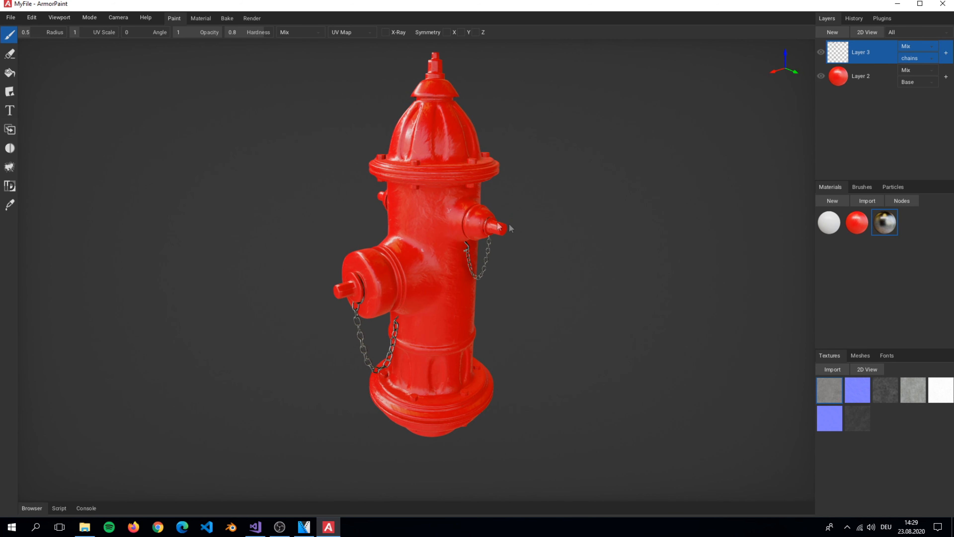
{"action": "mouse_move", "coordinate": [821, 109]}
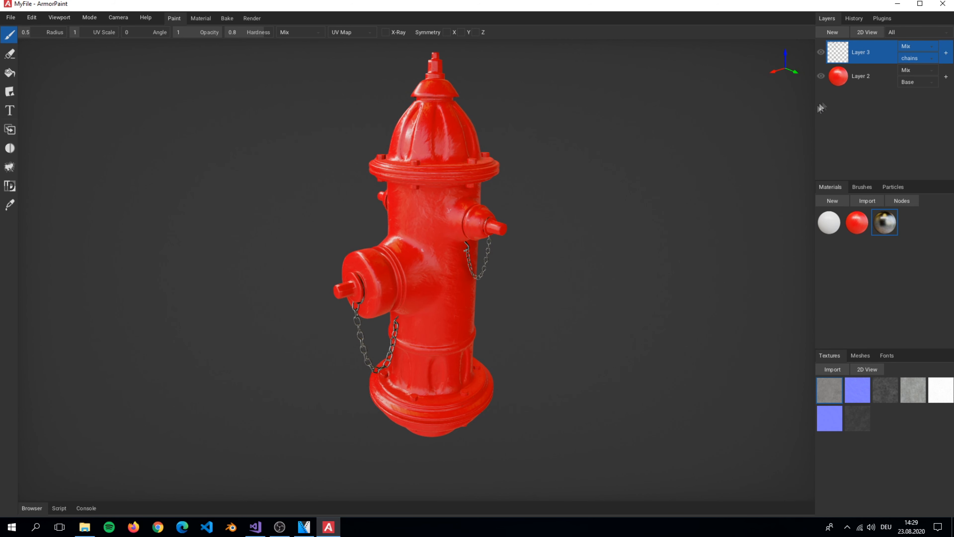
{"action": "mouse_move", "coordinate": [867, 79]}
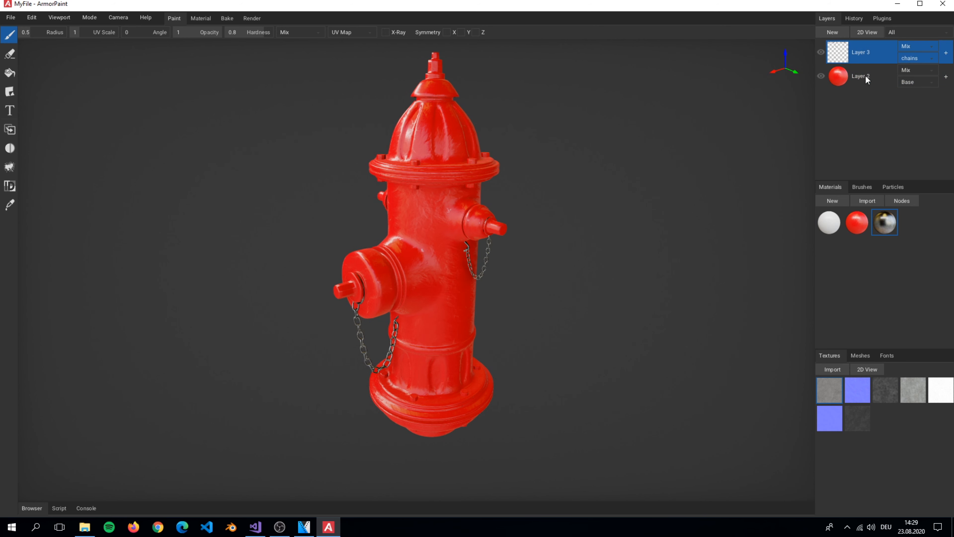
Add a new empty layer above red Layer 2 and assign it to the Base object
{"action": "left_click", "coordinate": [860, 76]}
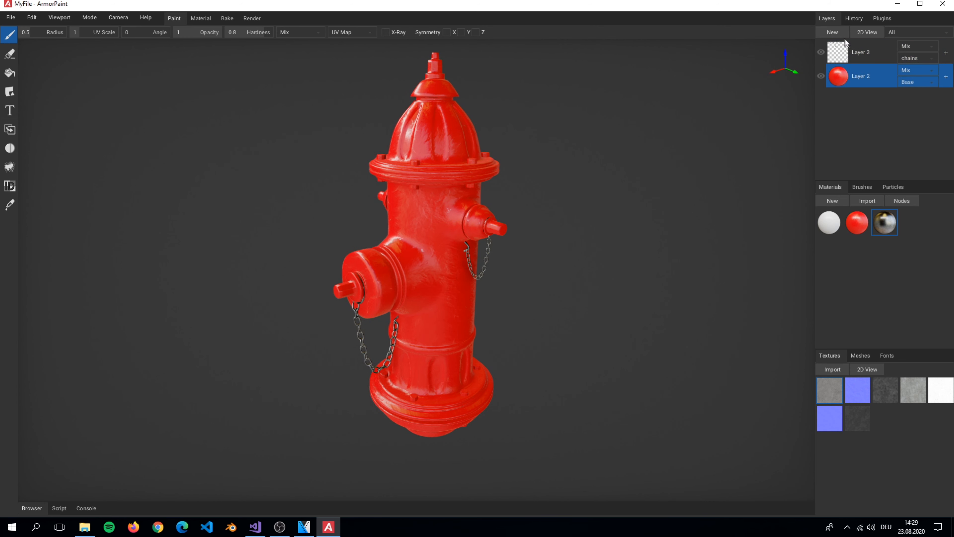
{"action": "left_click", "coordinate": [831, 32]}
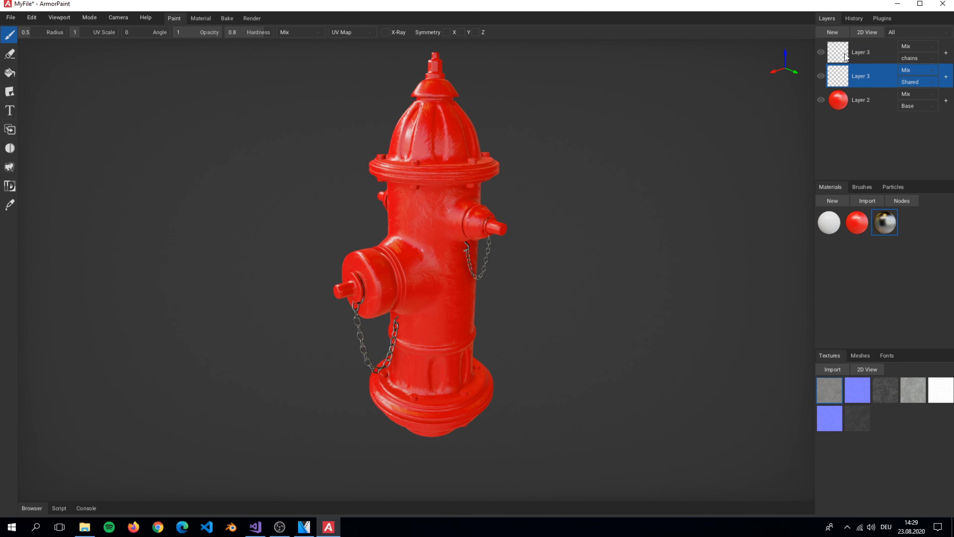
{"action": "mouse_move", "coordinate": [865, 78]}
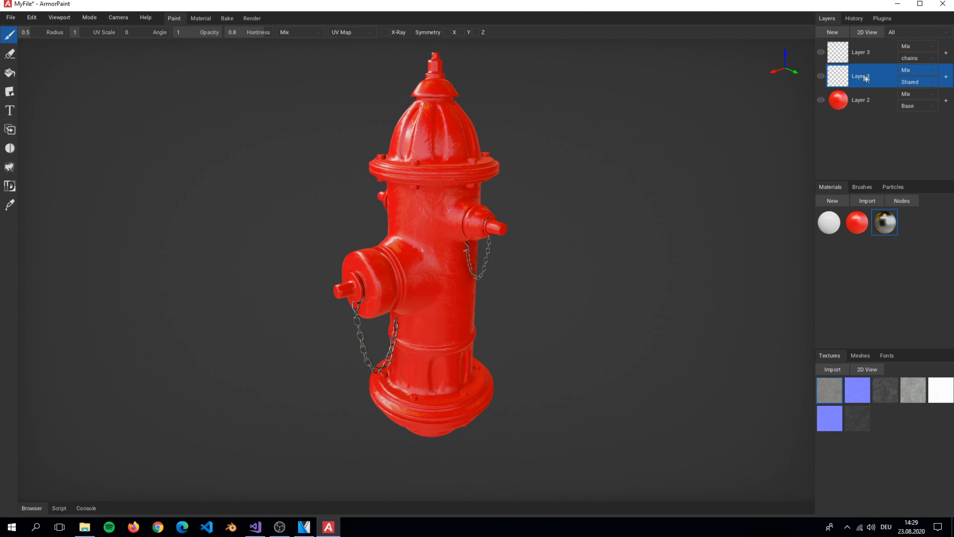
{"action": "left_click", "coordinate": [913, 81]}
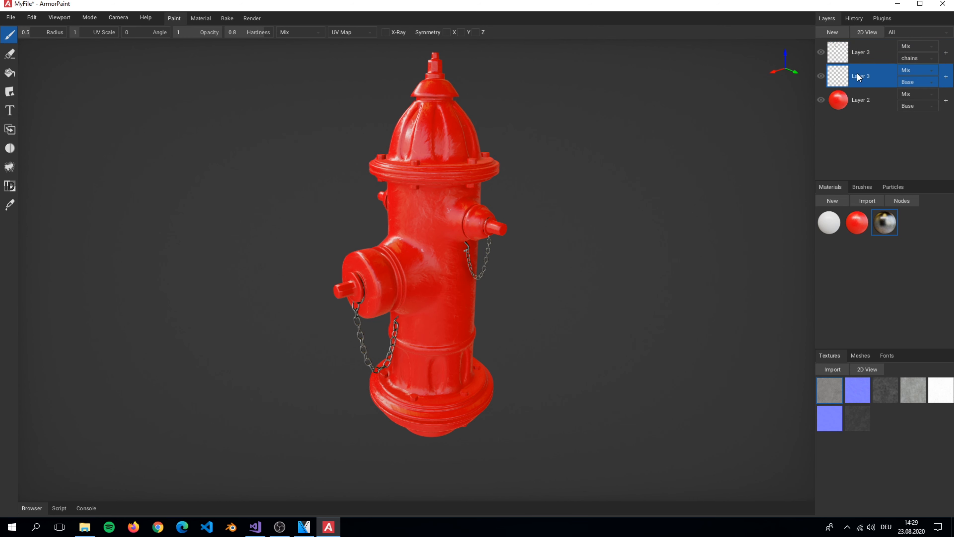
{"action": "mouse_move", "coordinate": [727, 95]}
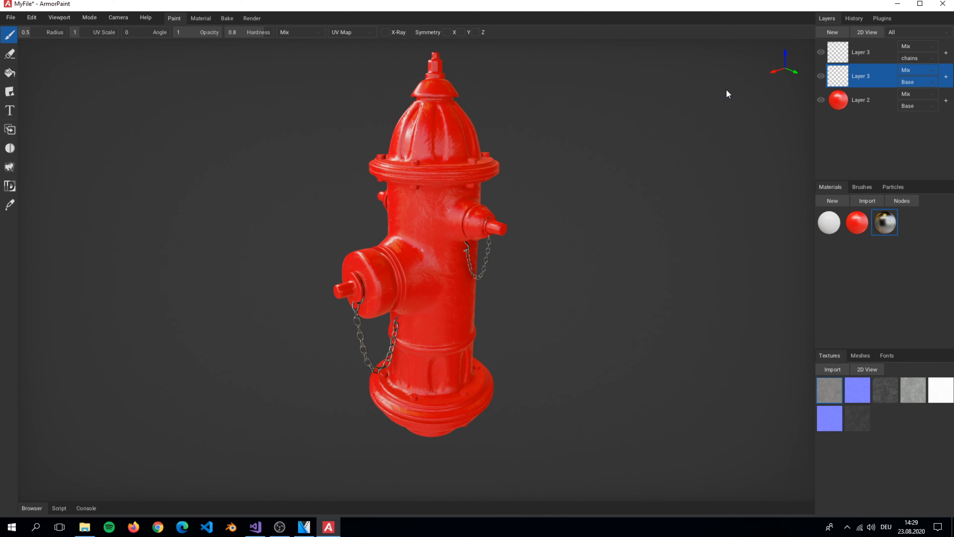
{"action": "mouse_move", "coordinate": [209, 30]}
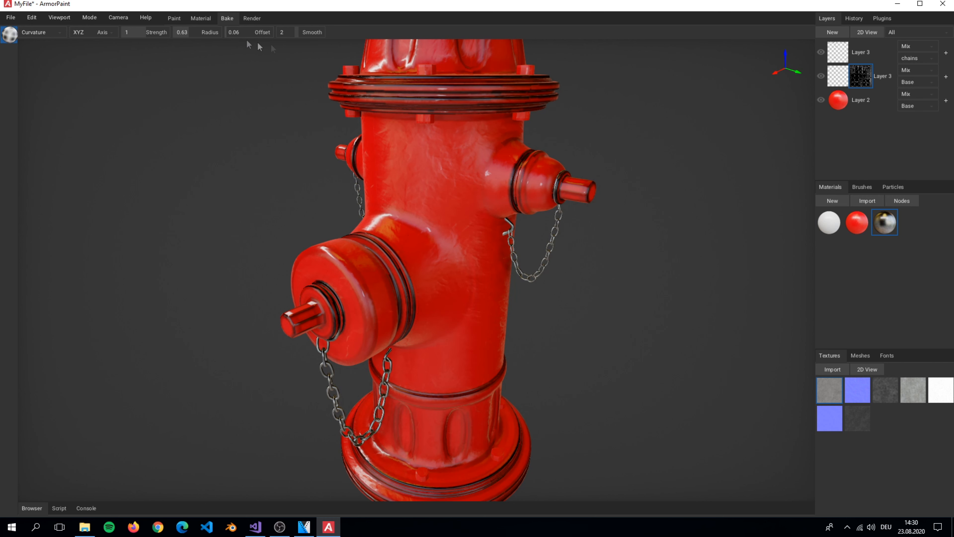
Retune the Curvature Strength and Radius for the layer's edge mask in Bake mode
{"action": "left_click", "coordinate": [129, 31]}
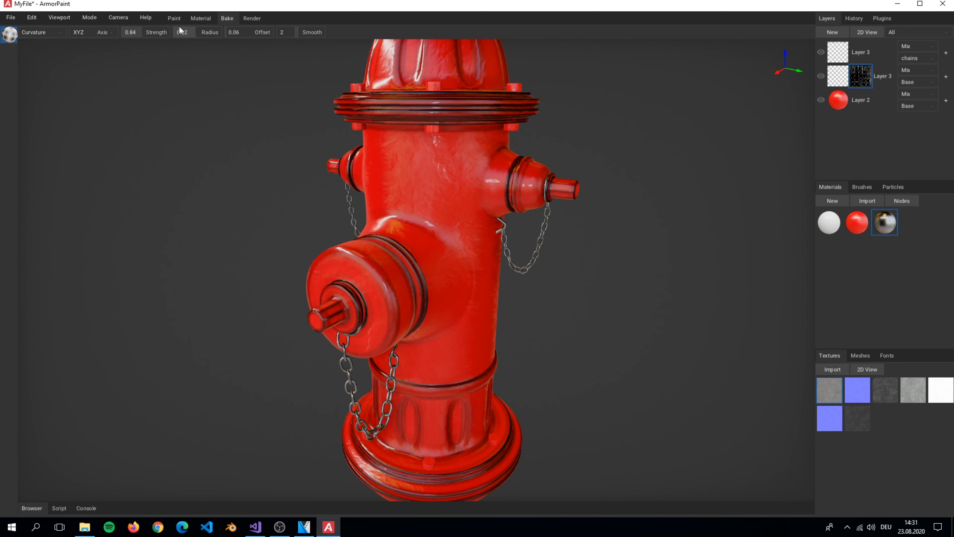
Fill the white material onto the new Base layer in Paint mode
{"action": "left_click", "coordinate": [173, 18]}
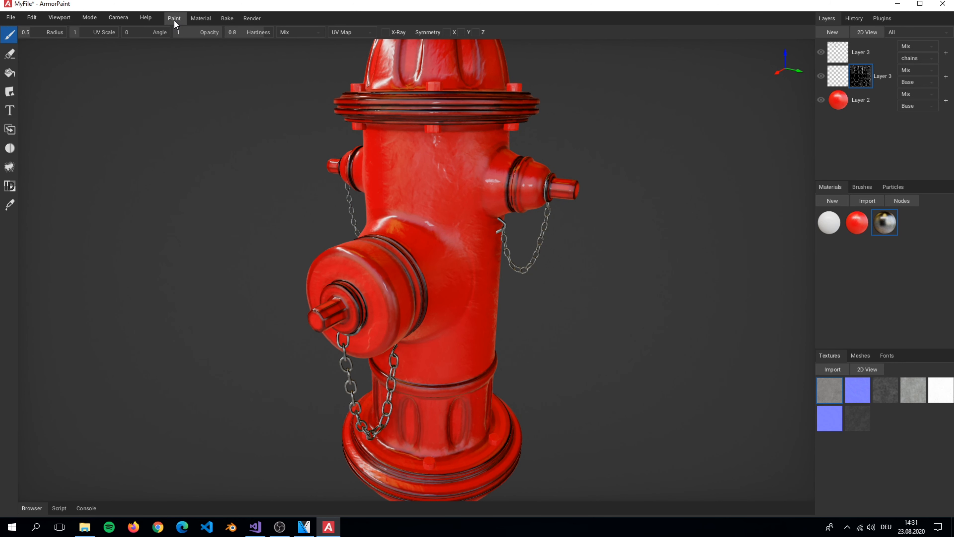
{"action": "mouse_move", "coordinate": [631, 106]}
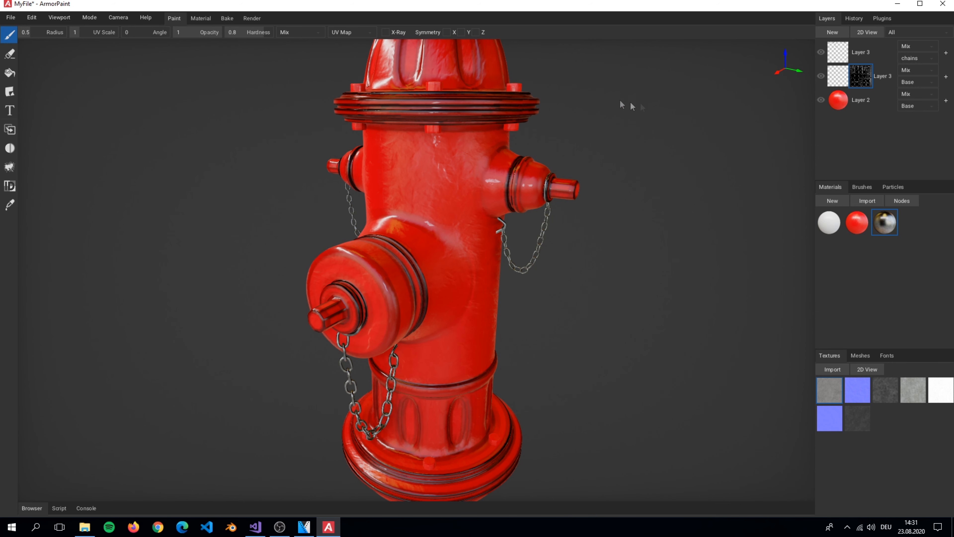
{"action": "left_click", "coordinate": [860, 76]}
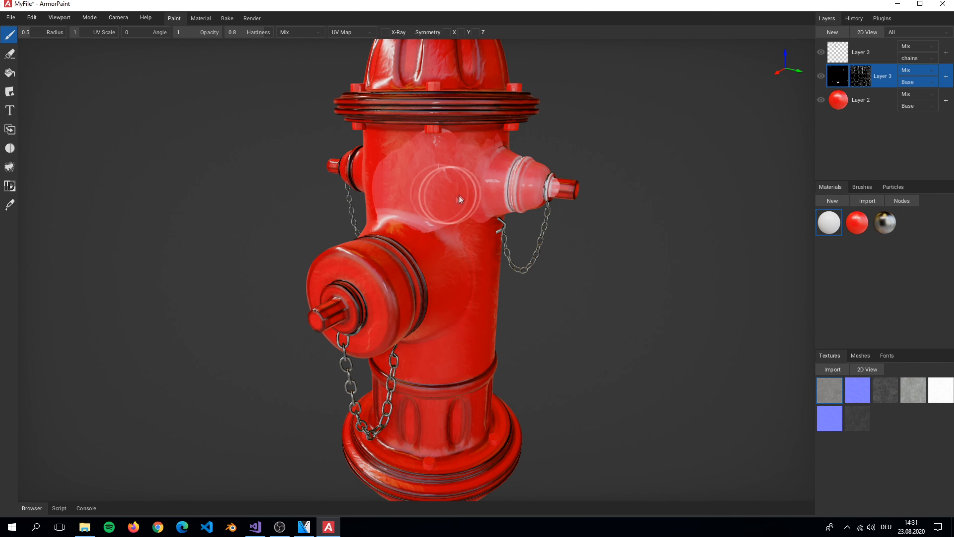
{"action": "left_click", "coordinate": [9, 73]}
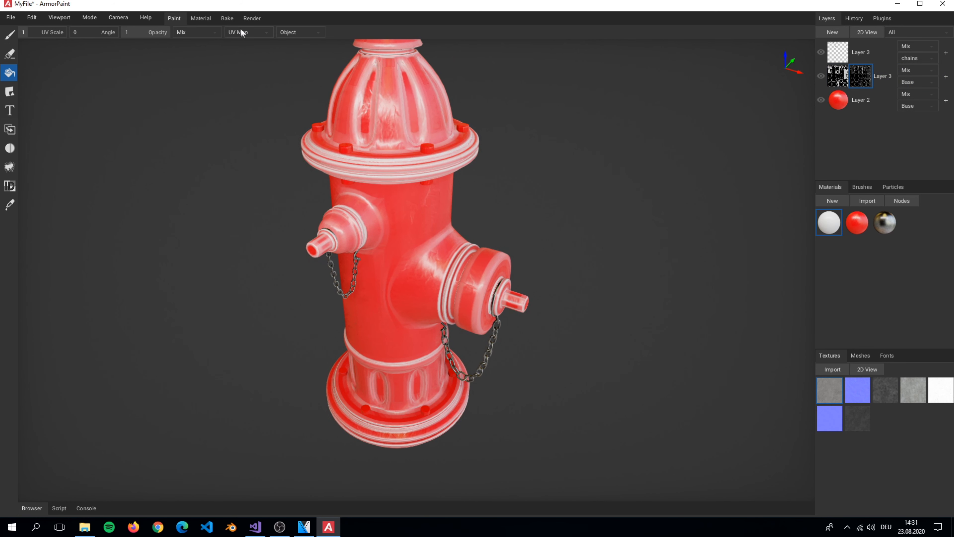
Lower the curvature bake radius, then refill the white edge wear on the Base layer
{"action": "left_click", "coordinate": [227, 18]}
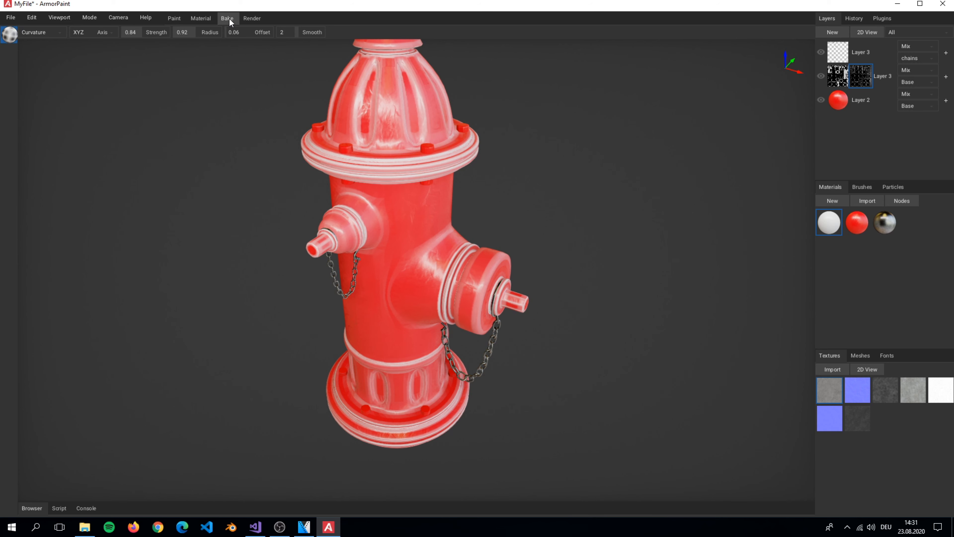
{"action": "left_click", "coordinate": [36, 32]}
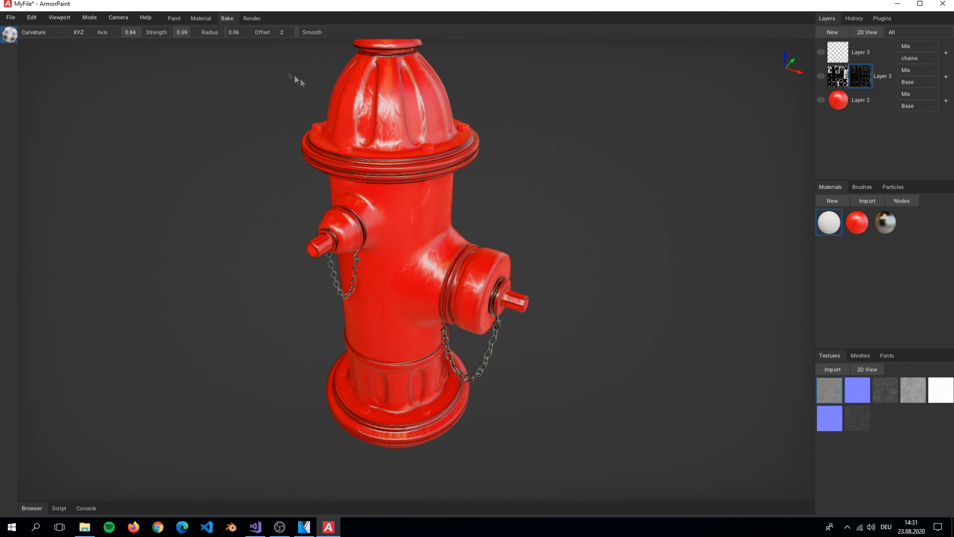
{"action": "left_click", "coordinate": [173, 18]}
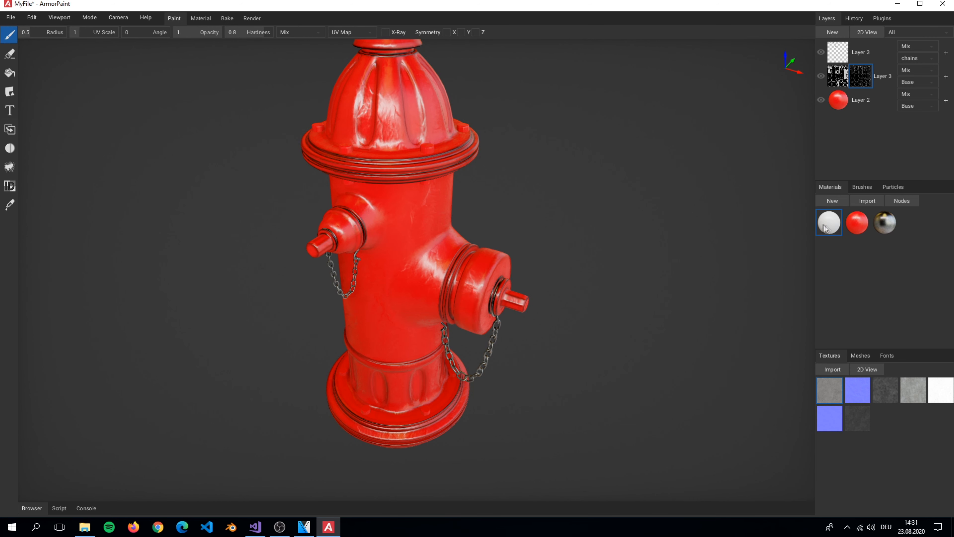
{"action": "mouse_move", "coordinate": [461, 274]}
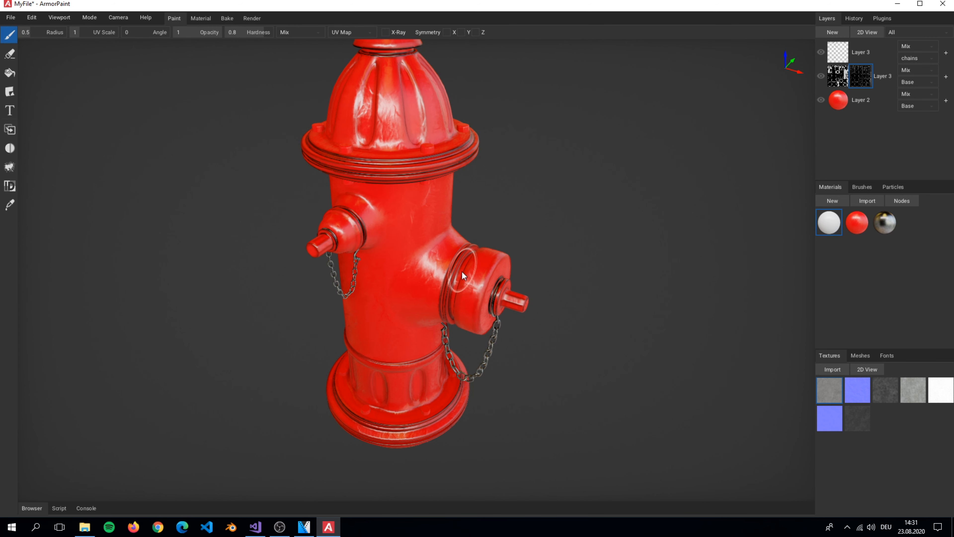
{"action": "left_click", "coordinate": [472, 262]}
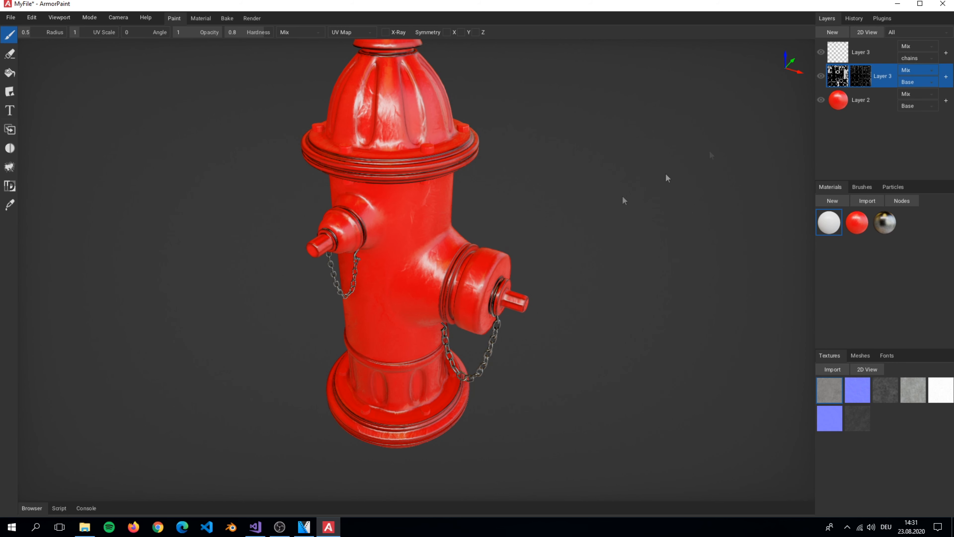
{"action": "left_click", "coordinate": [9, 73]}
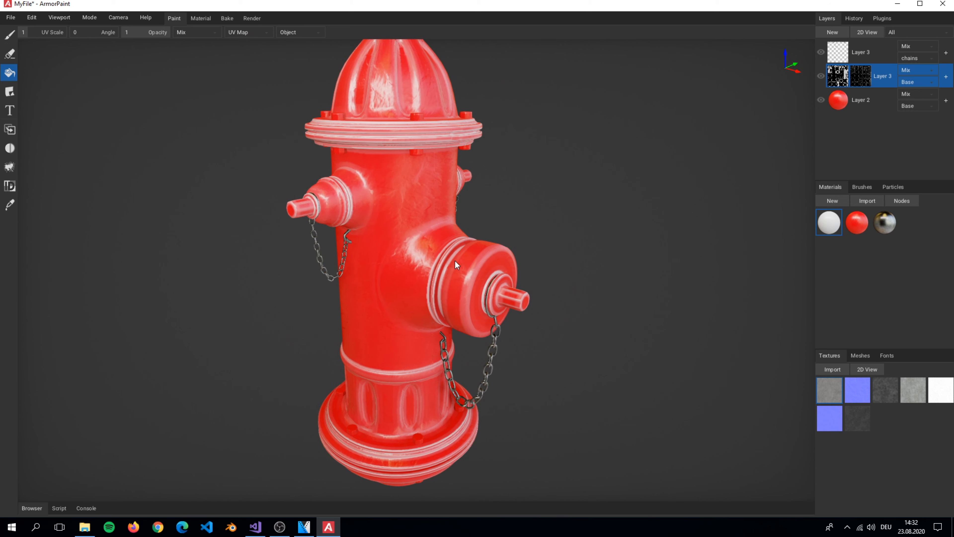
{"action": "mouse_move", "coordinate": [508, 286]}
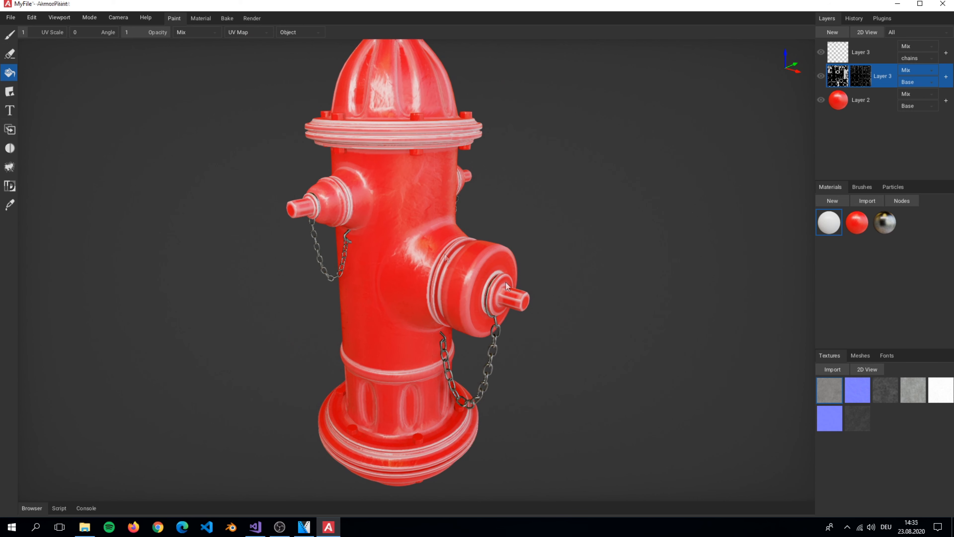
{"action": "mouse_move", "coordinate": [886, 226]}
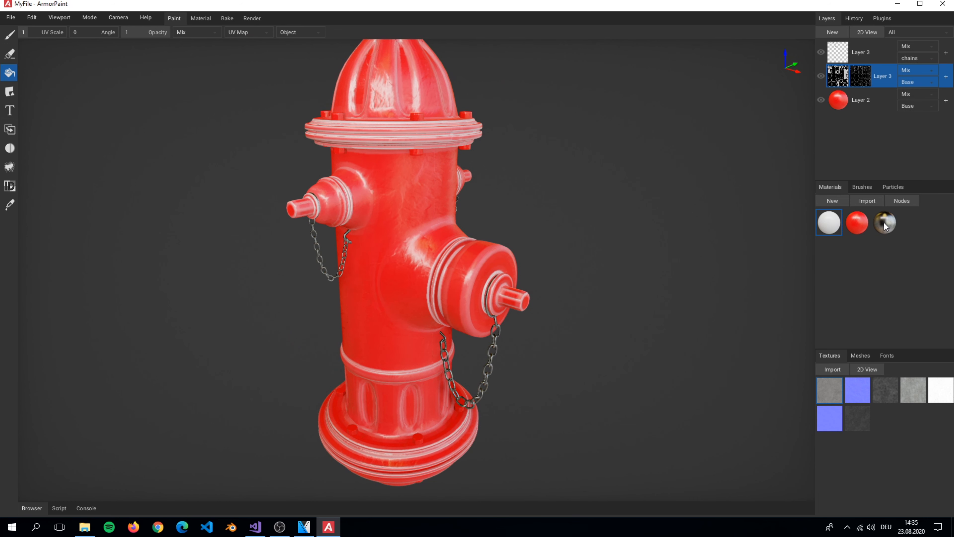
Swap the worn-edge layer to the metallic material so rims show dark metal
{"action": "left_click", "coordinate": [884, 222]}
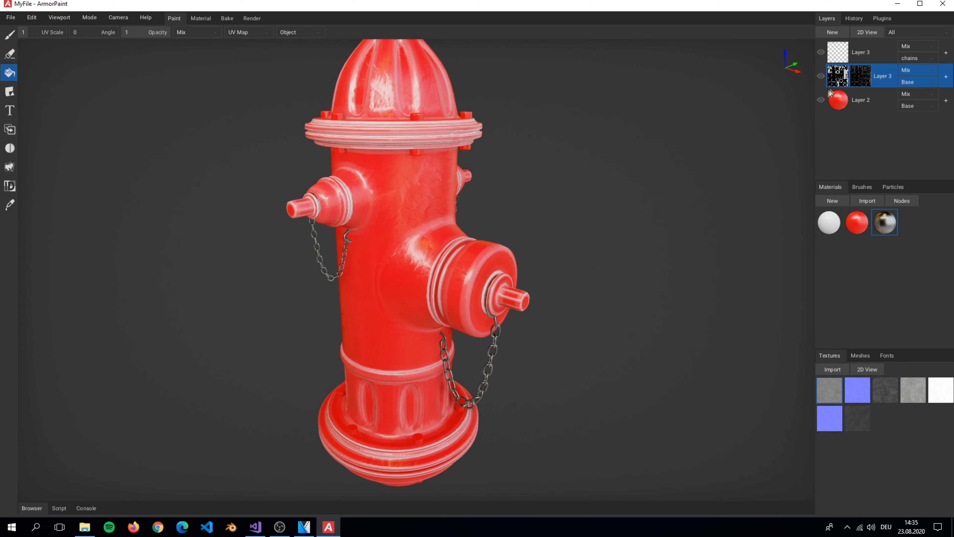
{"action": "mouse_move", "coordinate": [461, 144]}
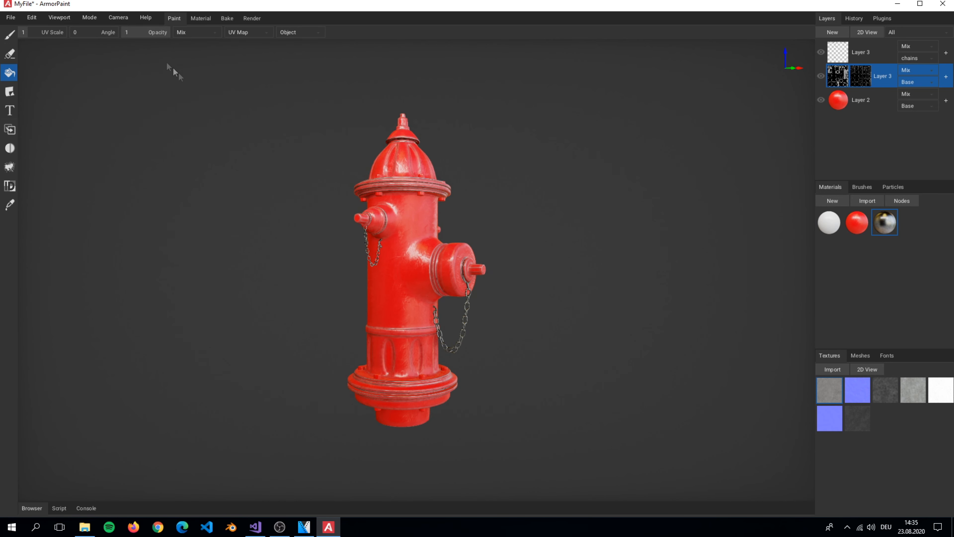
{"action": "scroll", "scroll_direction": "up", "scroll_amount": 3}
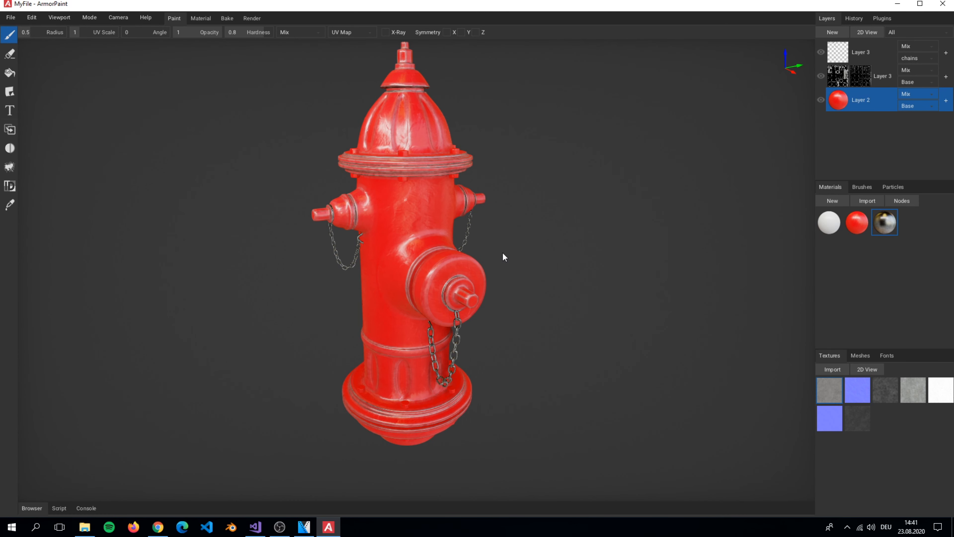
{"action": "mouse_move", "coordinate": [86, 507]}
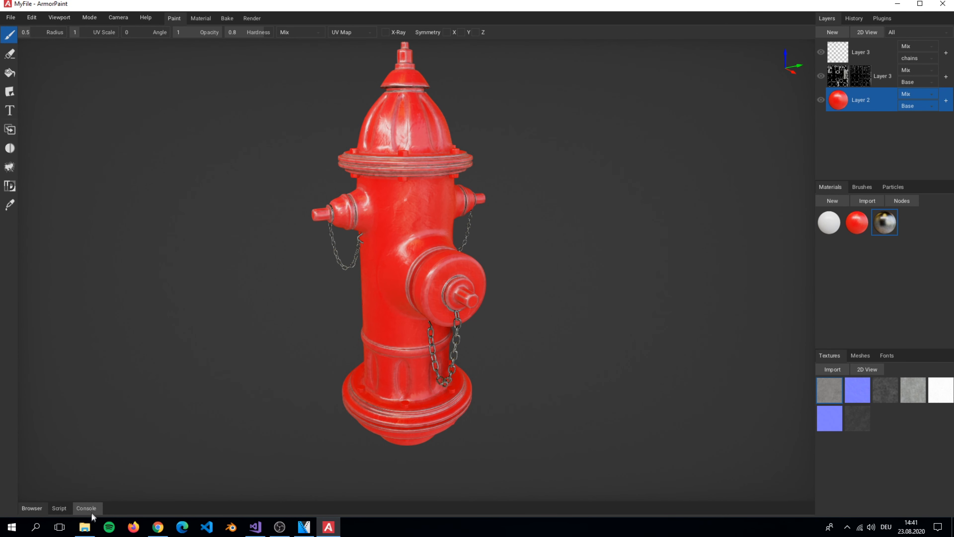
Preview the dirt_map image in the armopaint serie folder, then bring the browser forward
{"action": "left_click", "coordinate": [84, 526]}
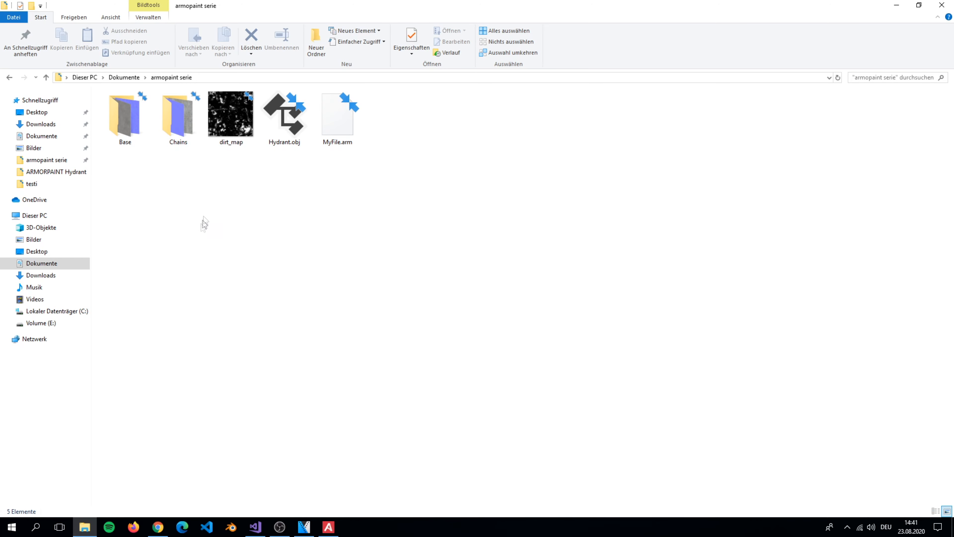
{"action": "double_click", "coordinate": [231, 114]}
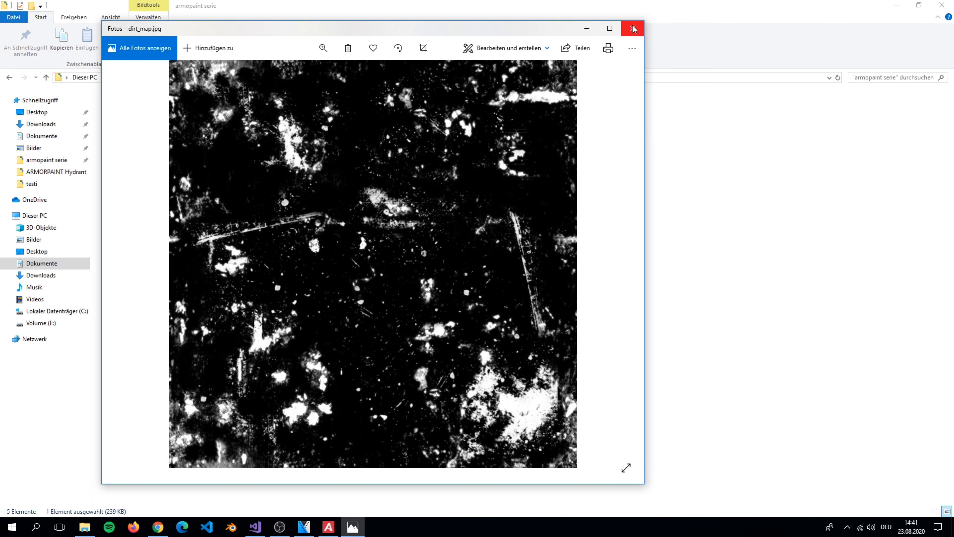
{"action": "left_click", "coordinate": [632, 28]}
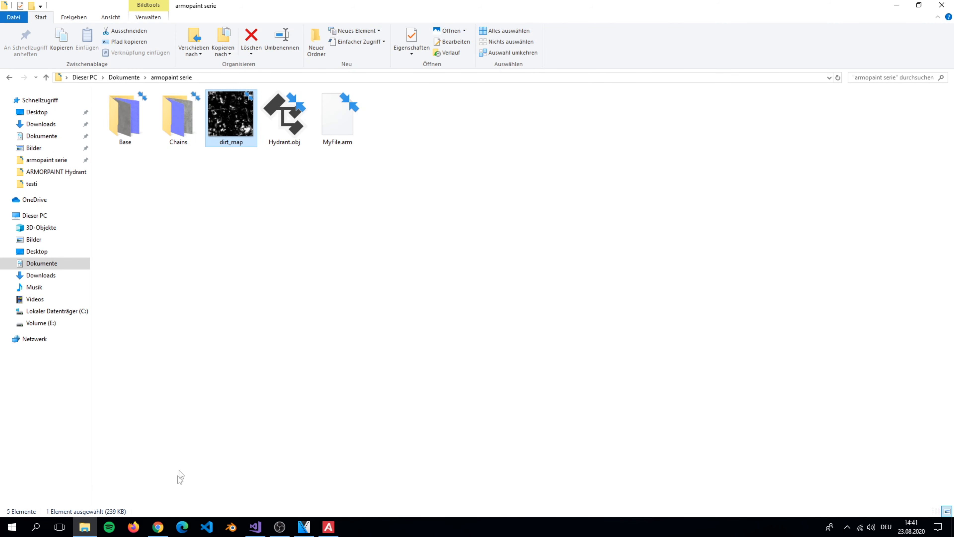
{"action": "left_click", "coordinate": [157, 526]}
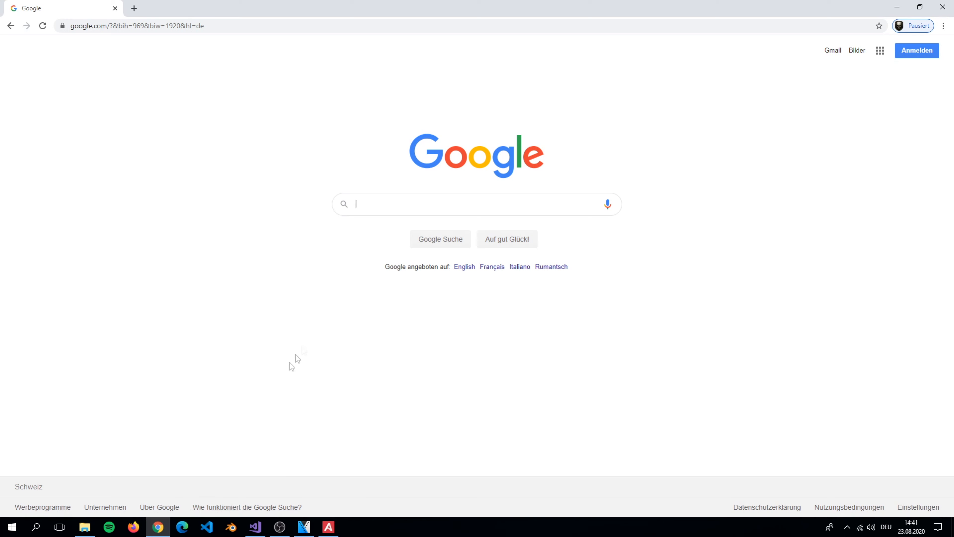
Browse Google image results for 'dirt mask map texture'
{"action": "type", "text": "dirt mask map texture"}
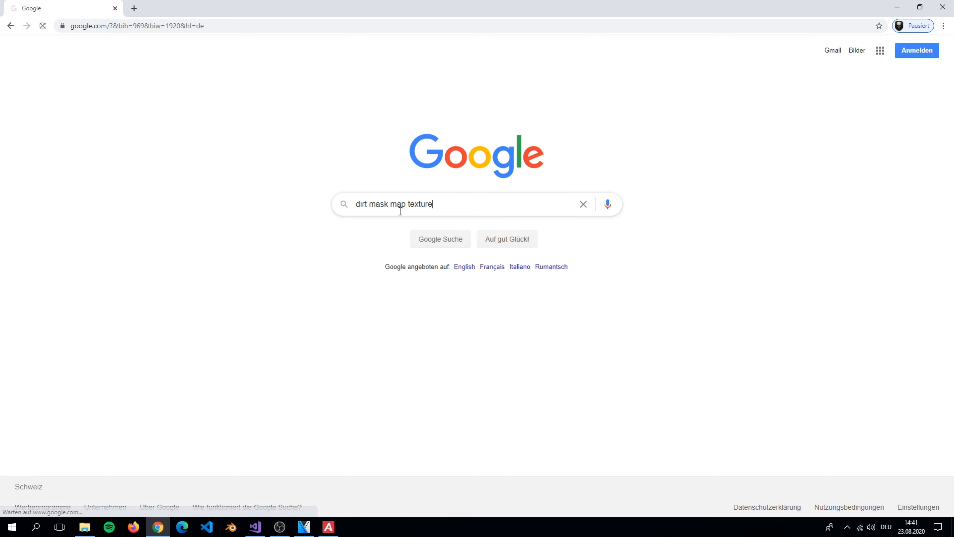
{"action": "key", "text": "Return"}
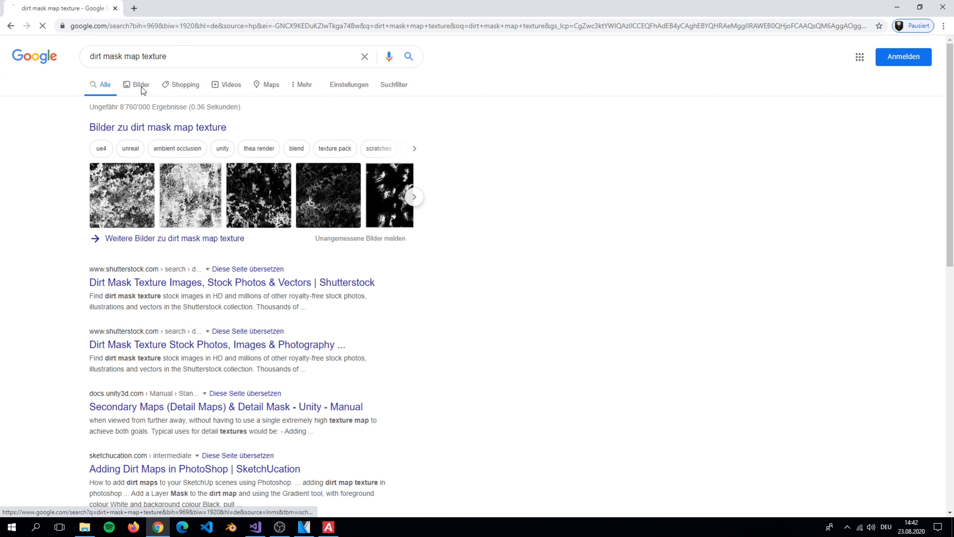
{"action": "left_click", "coordinate": [140, 84]}
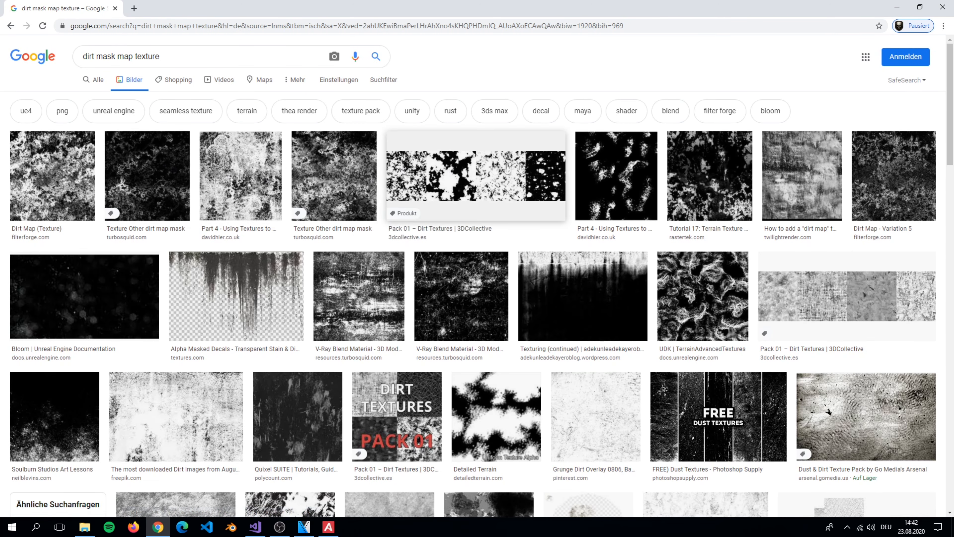
{"action": "scroll", "scroll_direction": "down", "scroll_amount": 3}
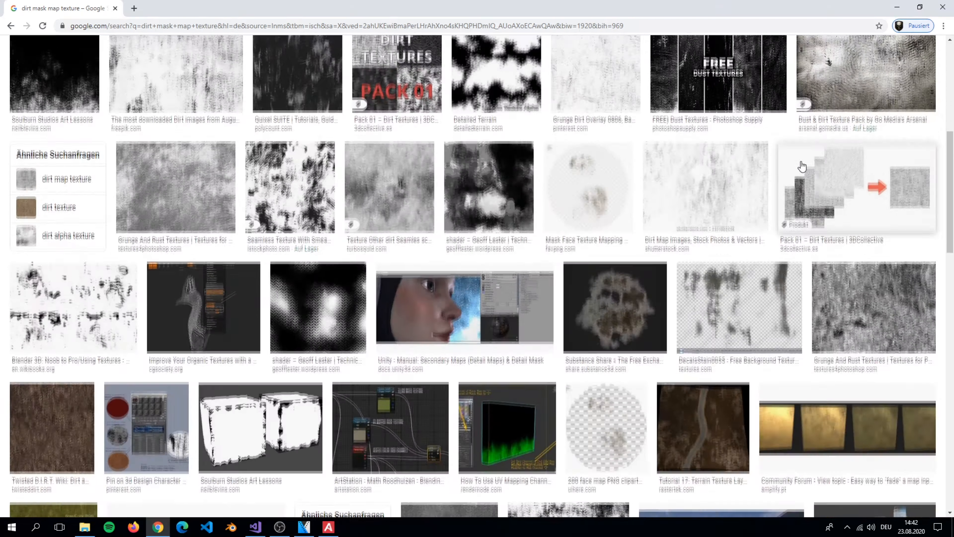
{"action": "scroll", "scroll_direction": "down", "scroll_amount": 3}
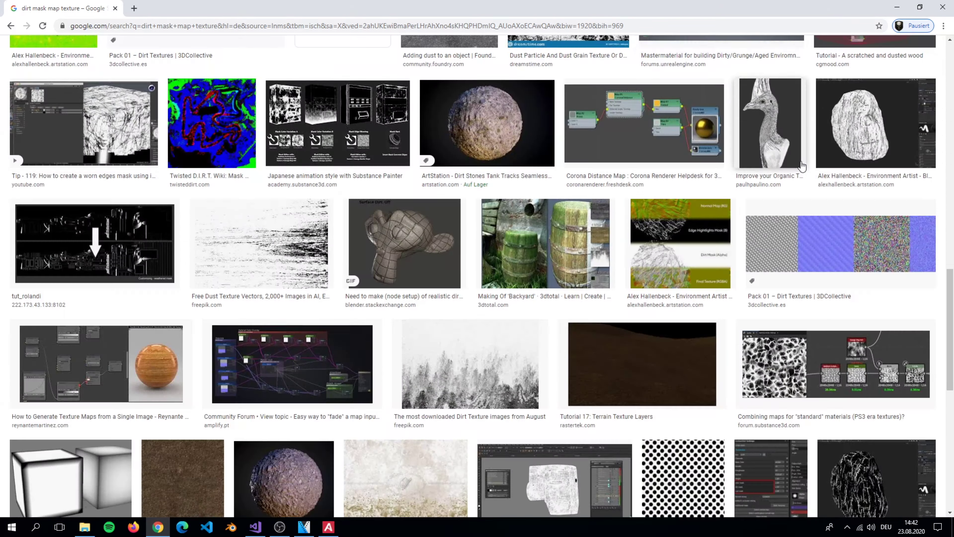
{"action": "scroll", "scroll_direction": "up", "scroll_amount": 3}
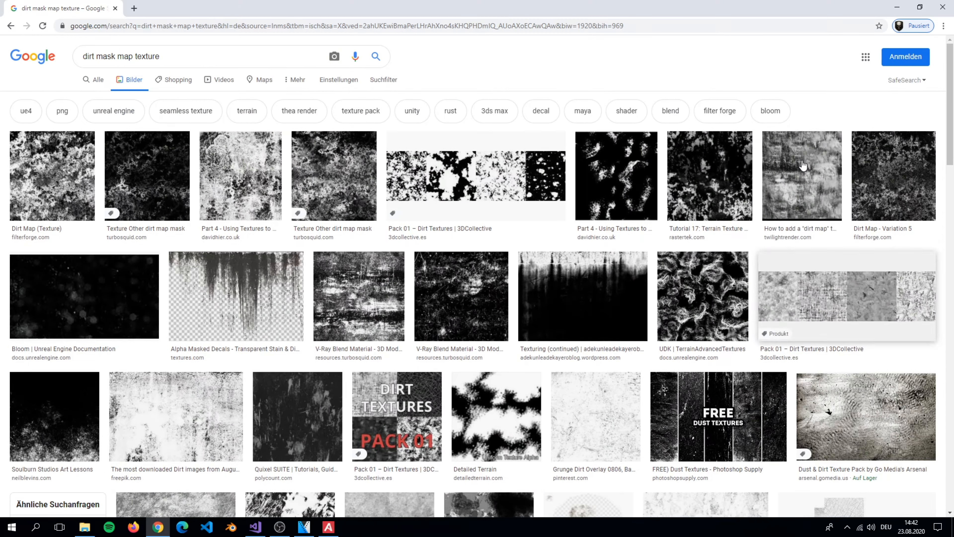
{"action": "mouse_move", "coordinate": [178, 79]}
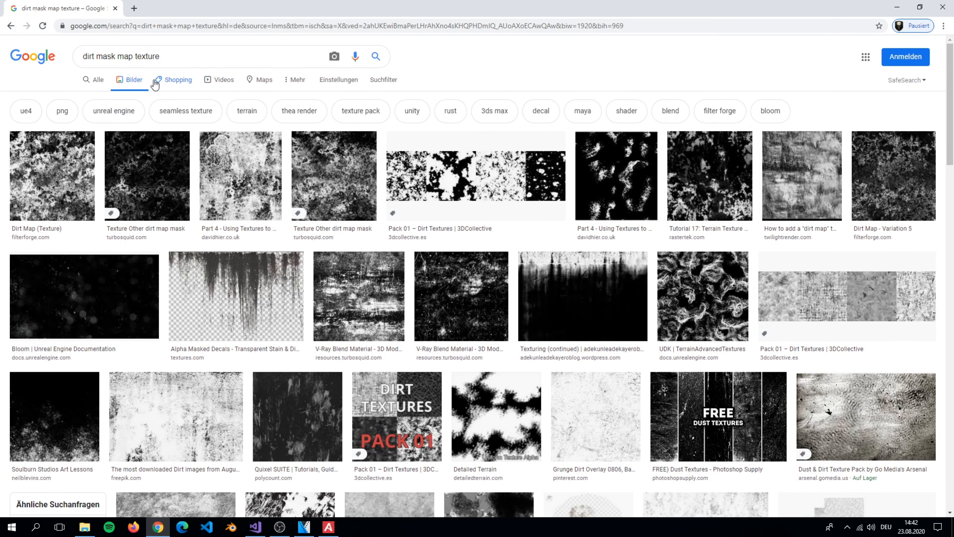
{"action": "mouse_move", "coordinate": [168, 420]}
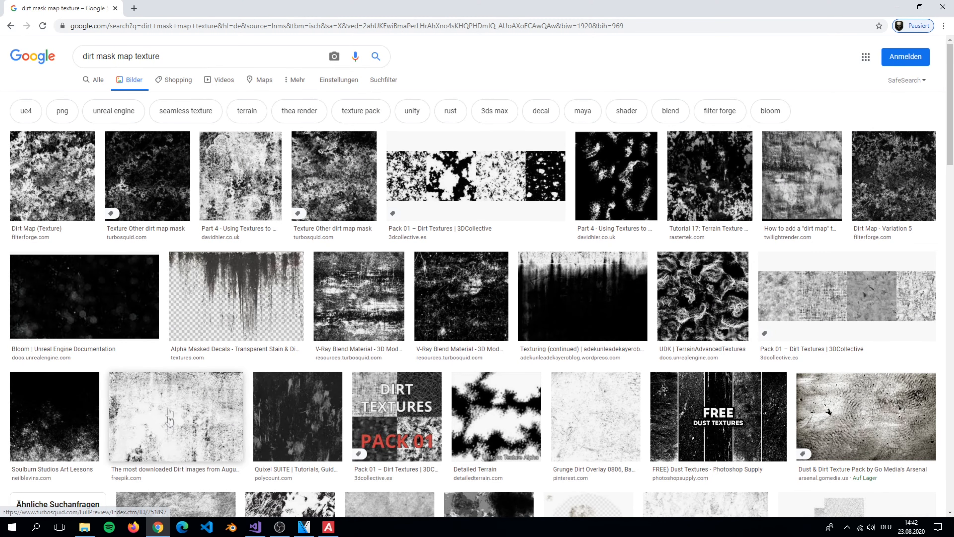
Drag dirt_map from the folder into ArmorPaint's Textures panel
{"action": "left_click", "coordinate": [84, 526]}
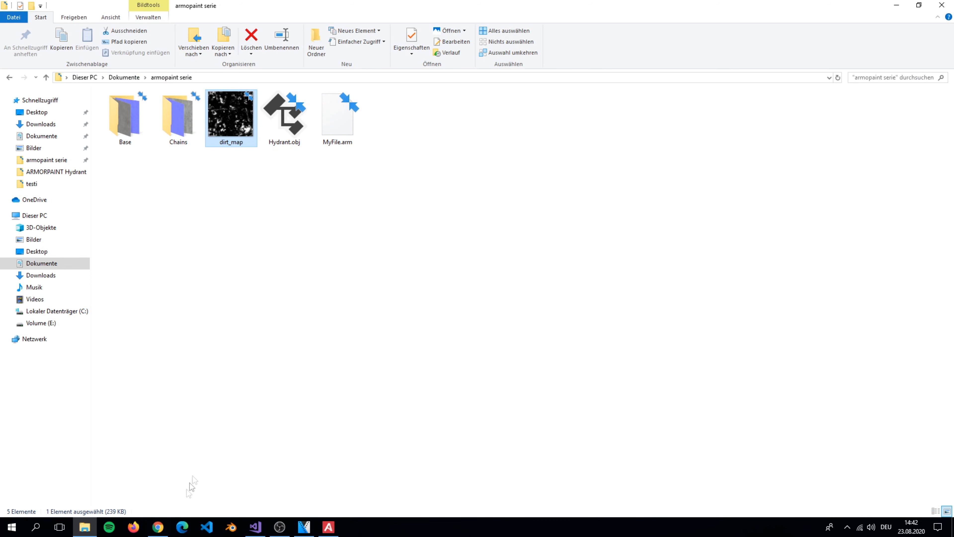
{"action": "left_click_drag", "start_coordinate": [231, 114], "coordinate": [269, 307]}
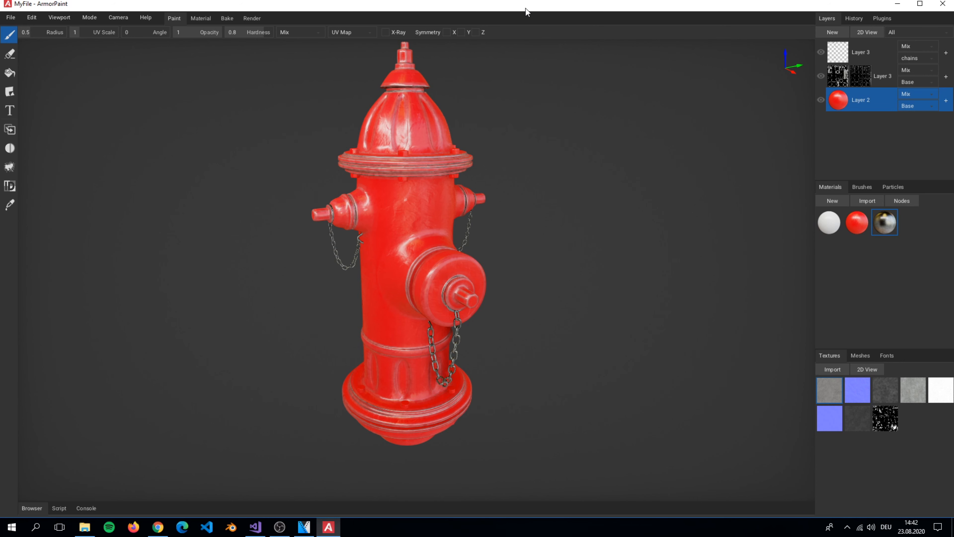
{"action": "mouse_move", "coordinate": [881, 431]}
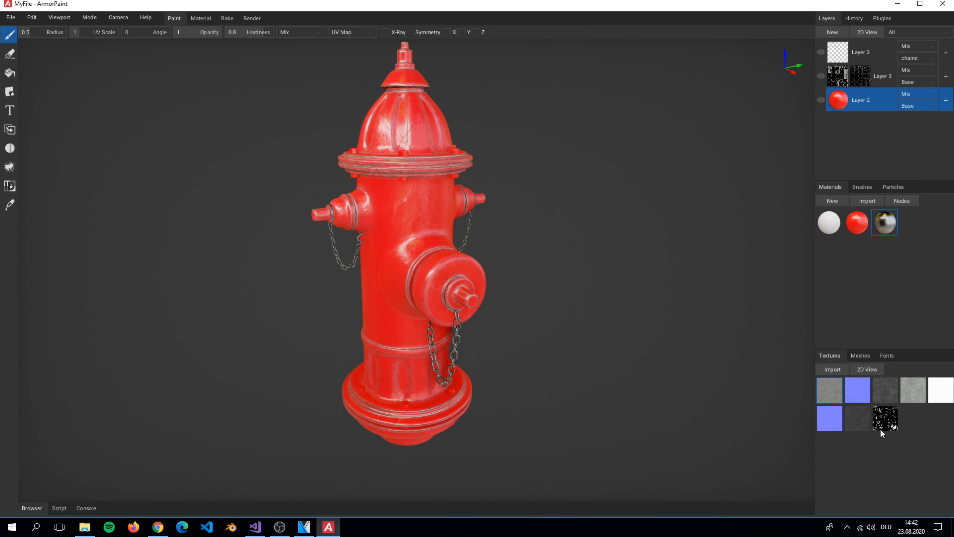
{"action": "mouse_move", "coordinate": [755, 330]}
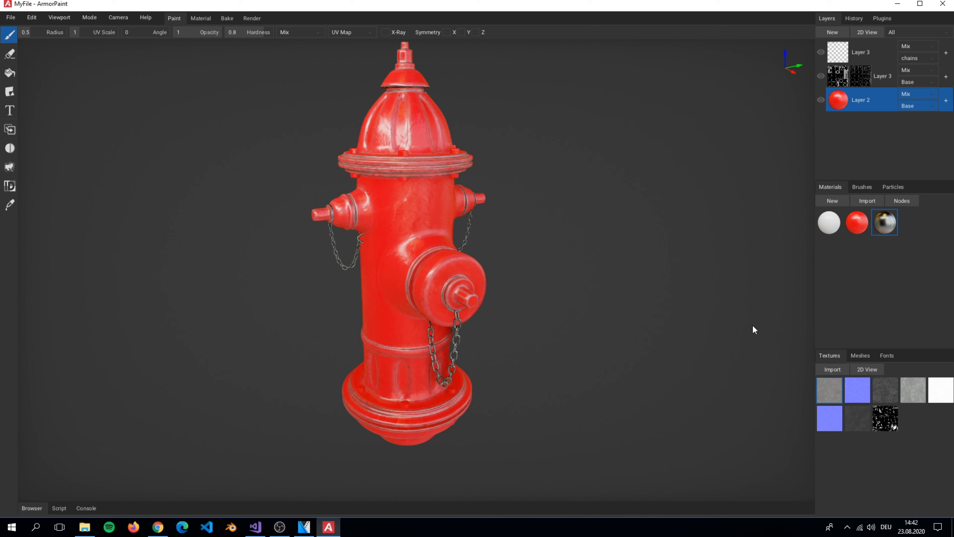
{"action": "mouse_move", "coordinate": [831, 227]}
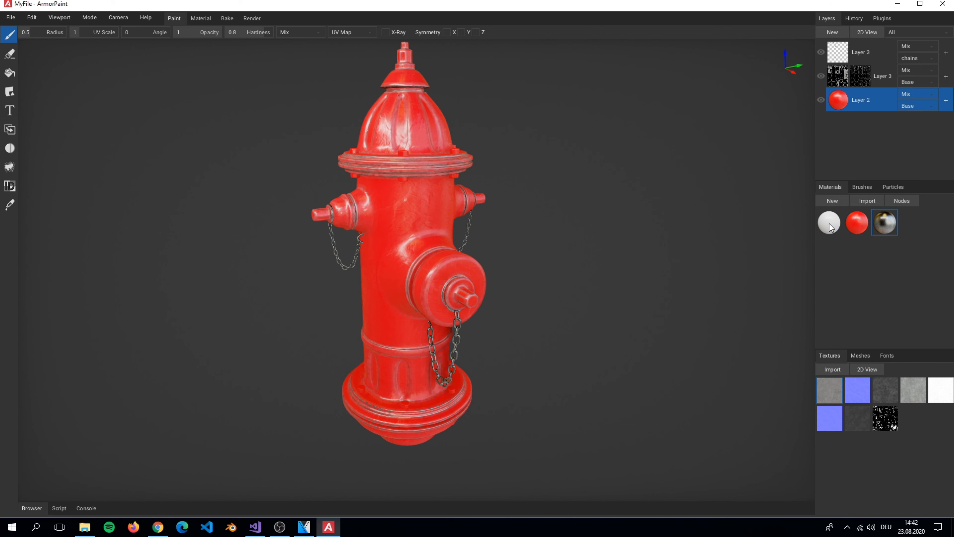
Create a fourth white material and show its node graph
{"action": "left_click", "coordinate": [829, 222]}
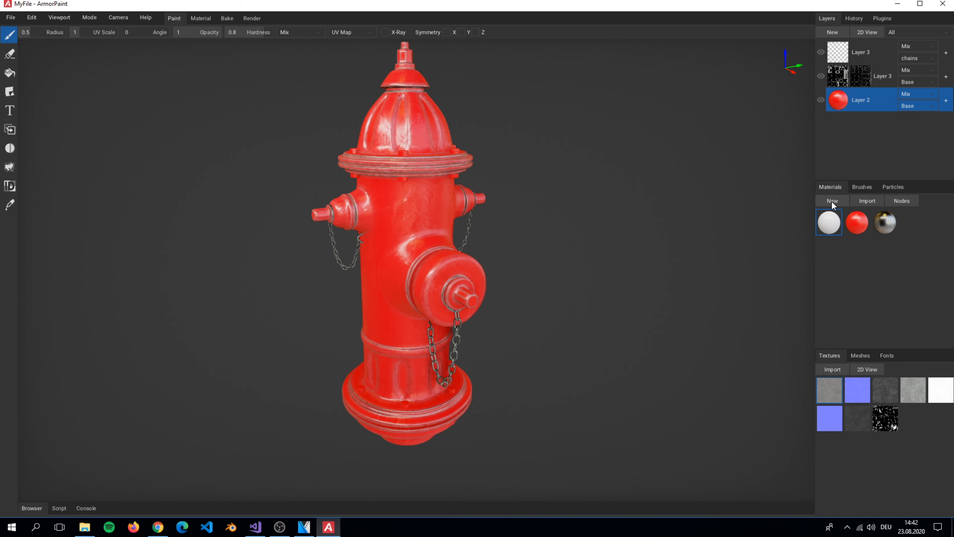
{"action": "left_click", "coordinate": [832, 200]}
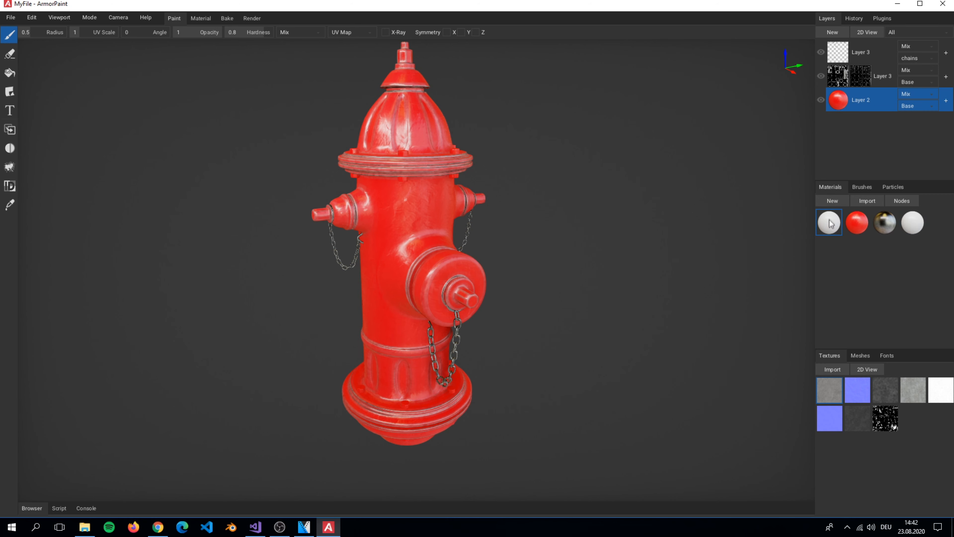
{"action": "left_click", "coordinate": [900, 201]}
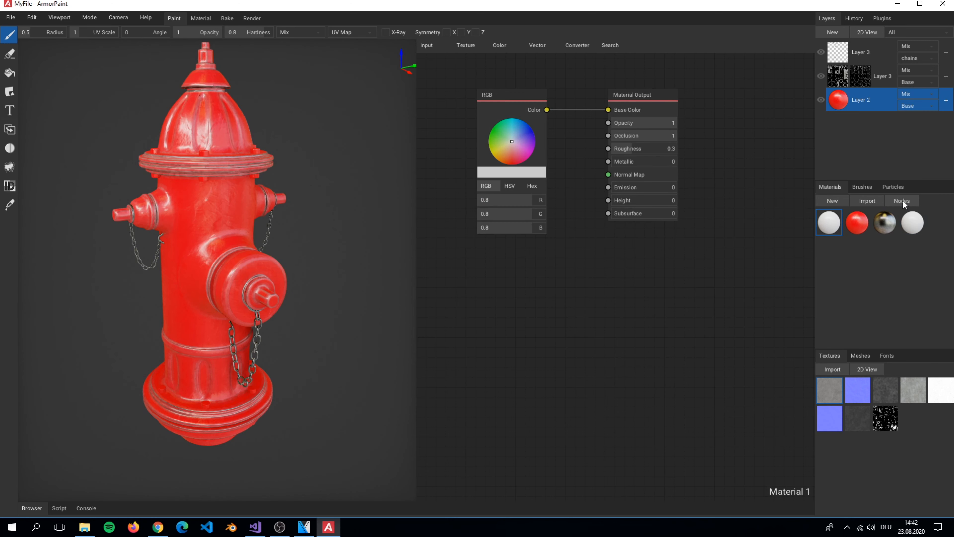
Feed the dirt_map image texture into Material 1's Base Color, then select the edge-wear layer
{"action": "left_click_drag", "start_coordinate": [511, 94], "coordinate": [615, 214]}
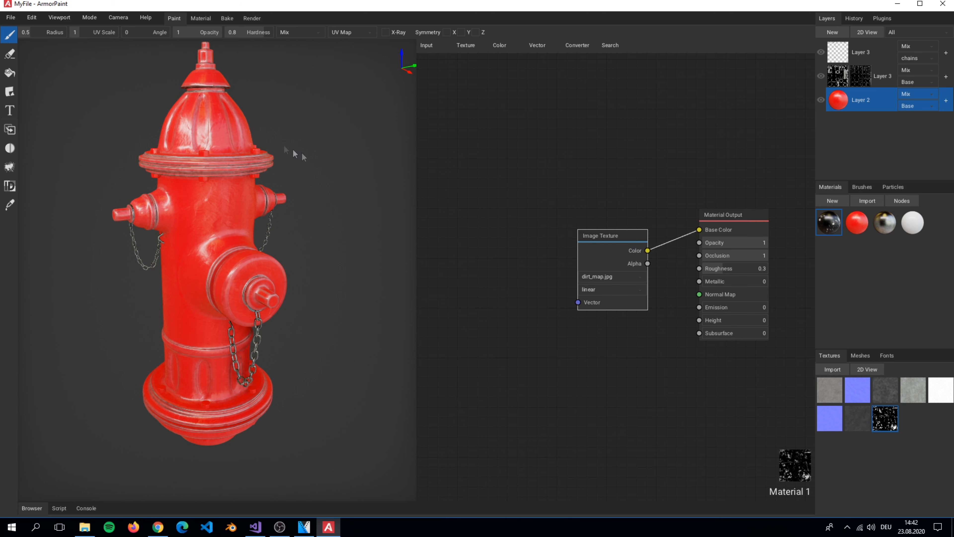
{"action": "mouse_move", "coordinate": [242, 287]}
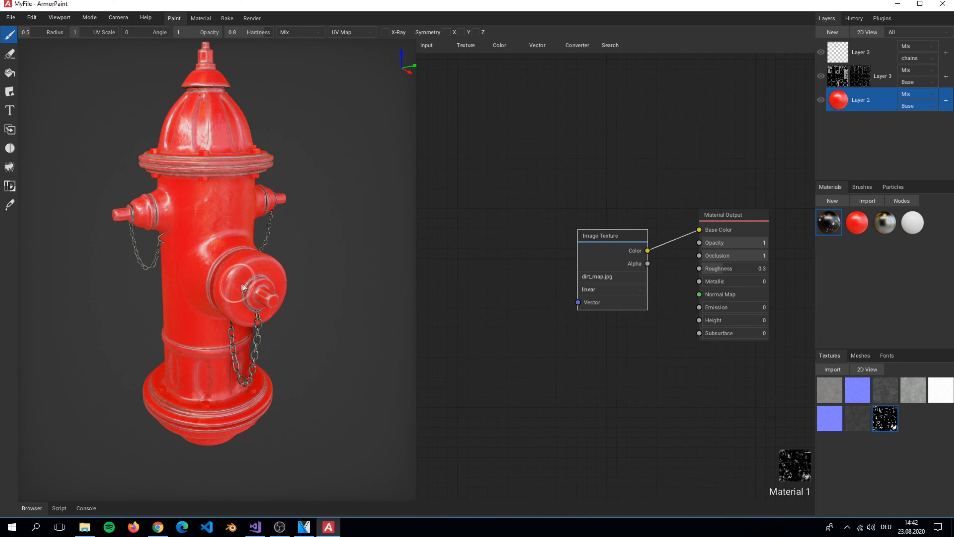
{"action": "left_click", "coordinate": [861, 75]}
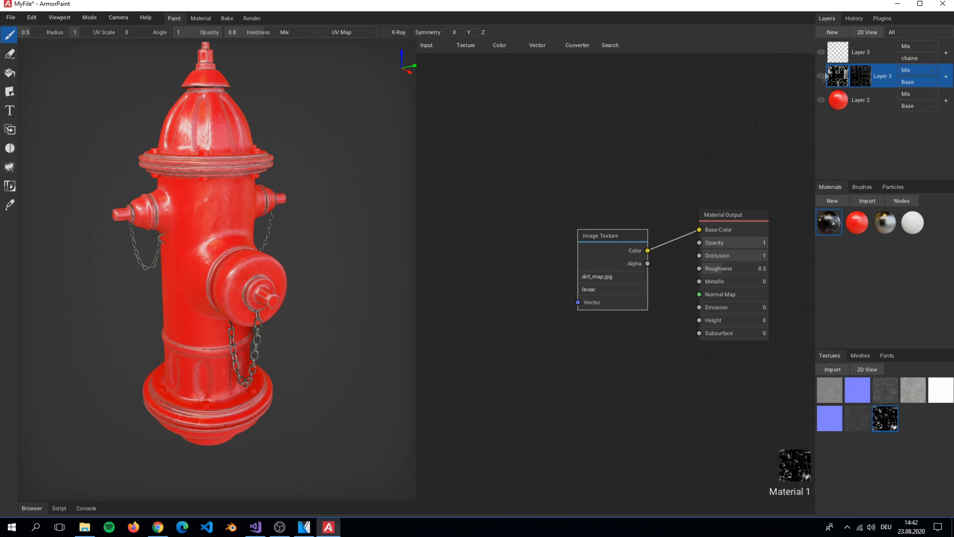
Add a new Layer 4 above the edge-wear layer, limit it to the Base object and give it a black mask
{"action": "left_click", "coordinate": [832, 32]}
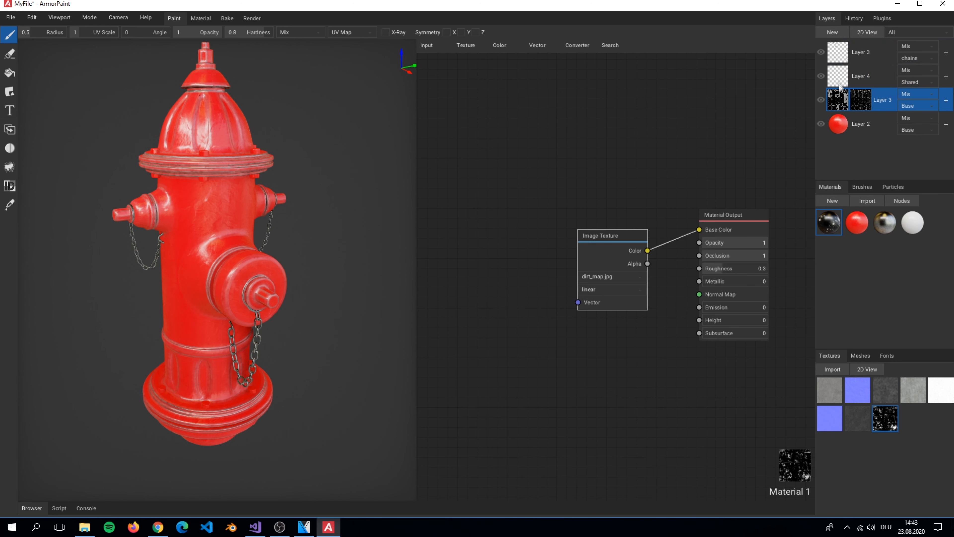
{"action": "left_click", "coordinate": [860, 75]}
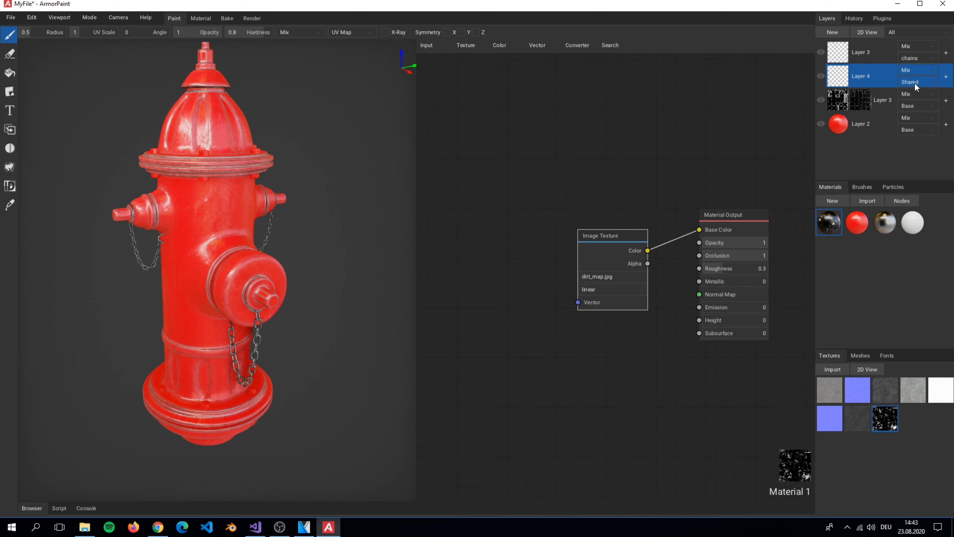
{"action": "left_click", "coordinate": [909, 81]}
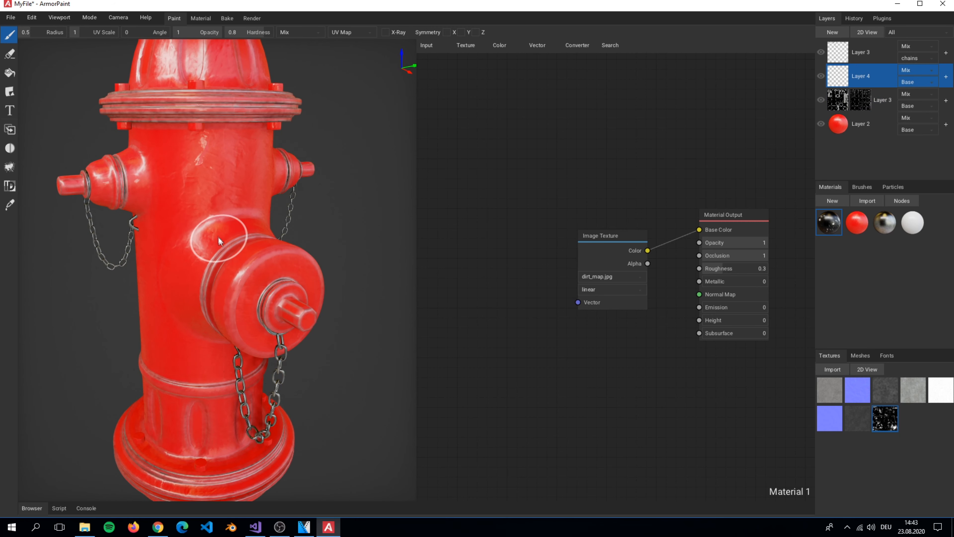
{"action": "left_click_drag", "start_coordinate": [222, 241], "coordinate": [210, 207]}
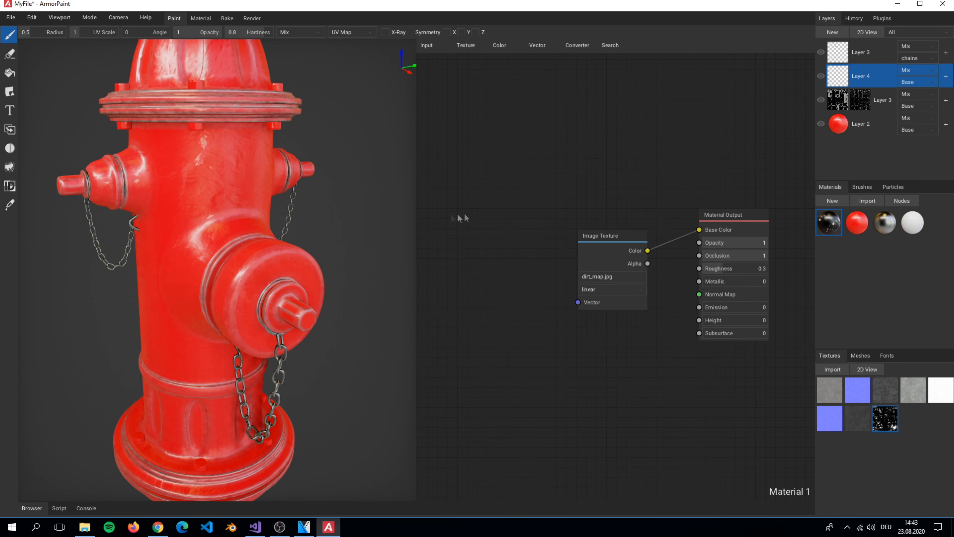
{"action": "right_click", "coordinate": [860, 76]}
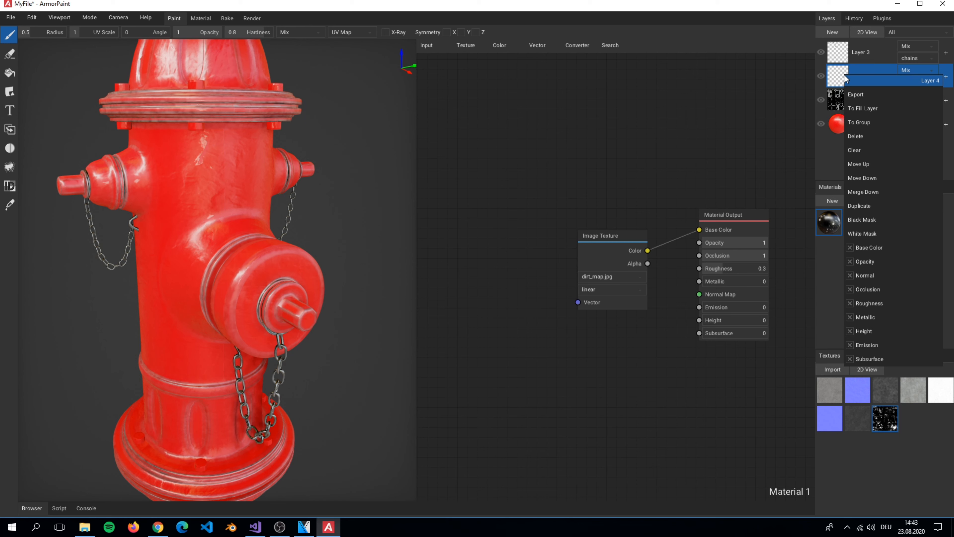
{"action": "mouse_move", "coordinate": [865, 178]}
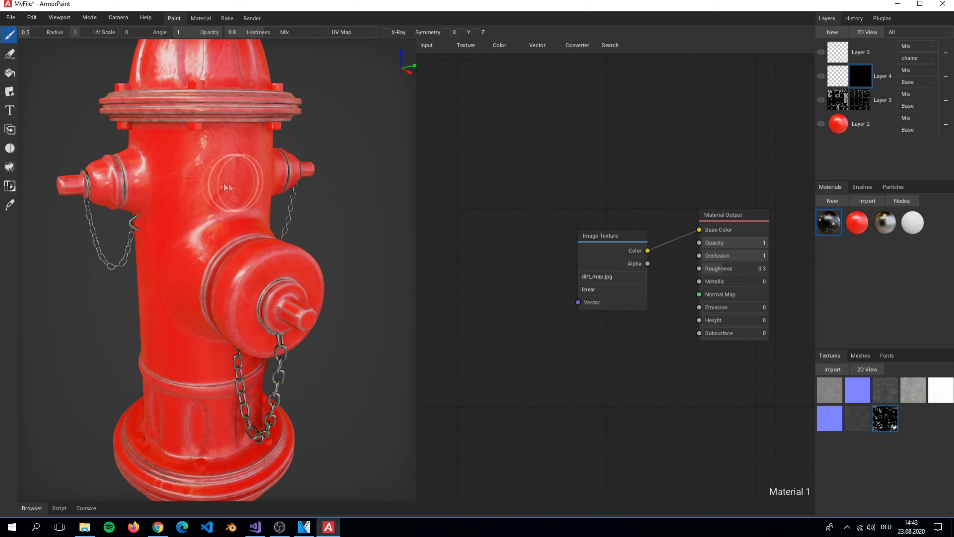
{"action": "mouse_move", "coordinate": [225, 234]}
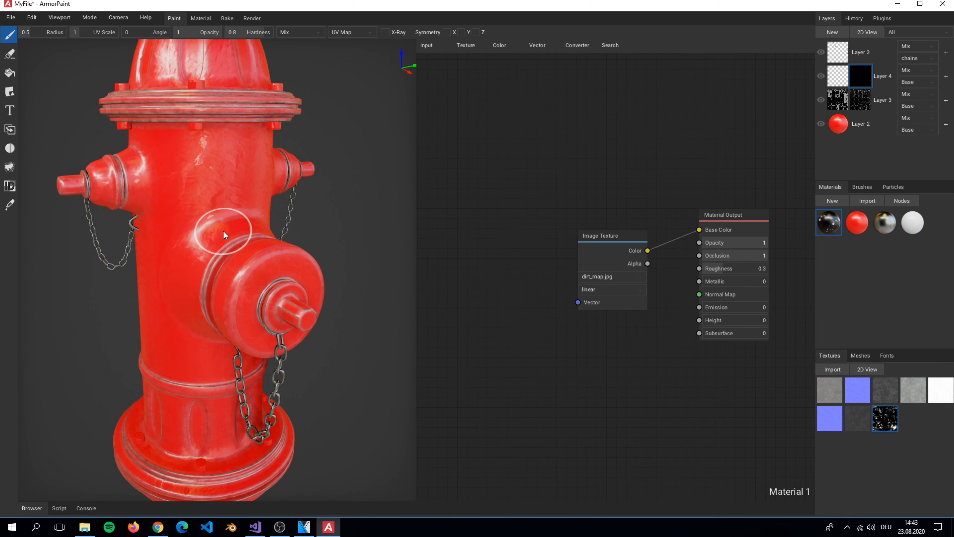
{"action": "mouse_move", "coordinate": [399, 163]}
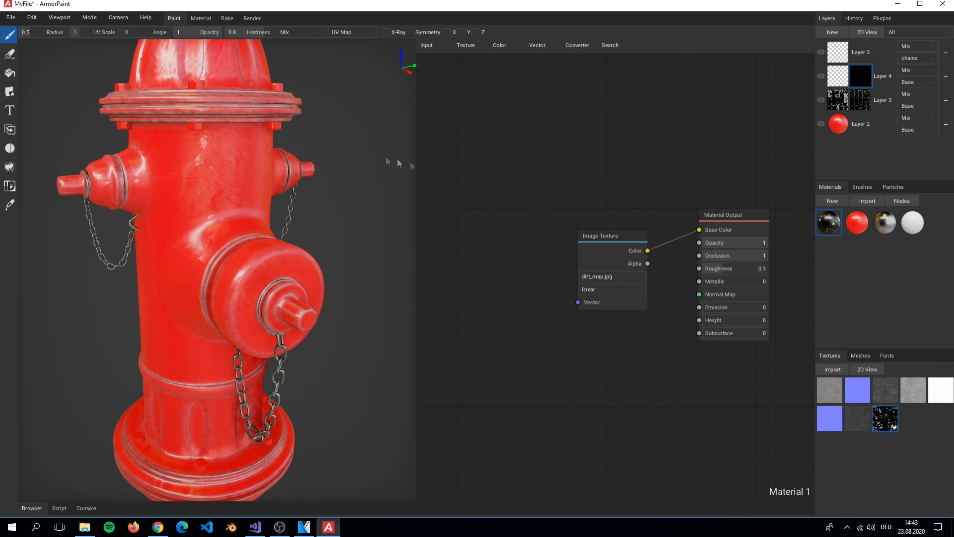
Fill Layer 4's mask with the dirt map pattern and its contents with the chrome material
{"action": "left_click", "coordinate": [9, 73]}
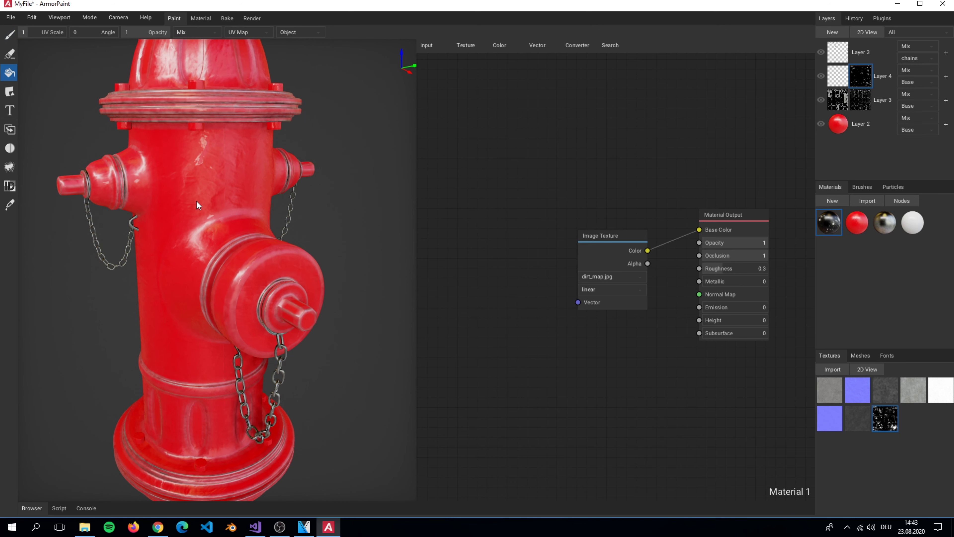
{"action": "left_click", "coordinate": [859, 76]}
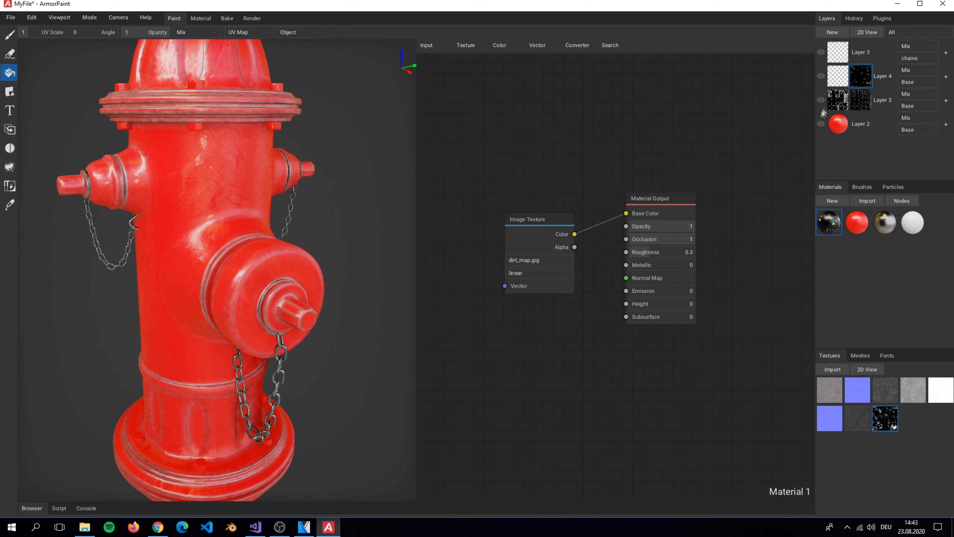
{"action": "left_click", "coordinate": [860, 76]}
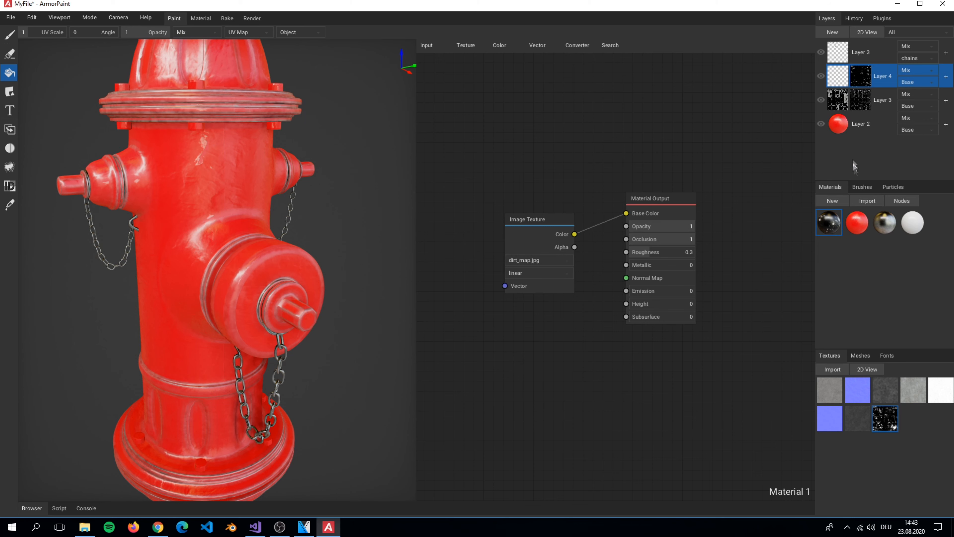
{"action": "left_click", "coordinate": [884, 222]}
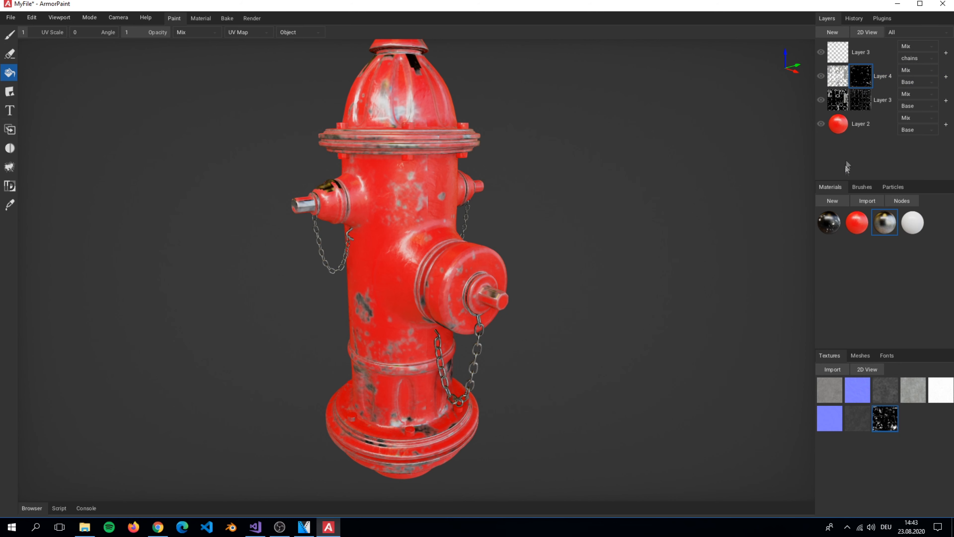
{"action": "left_click", "coordinate": [900, 201]}
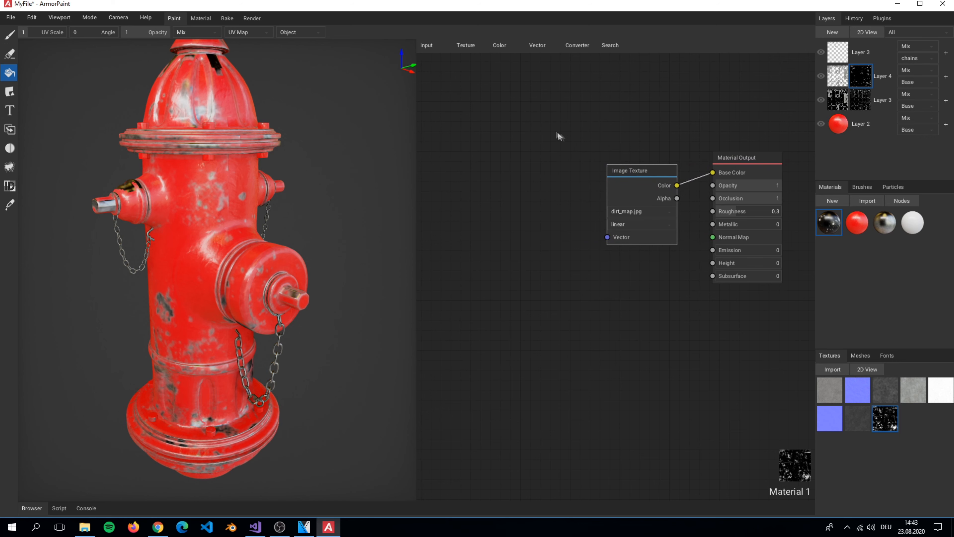
Route Texture Coord UV through a Mapping node scaled to 2 into the dirt_map, shrinking the chips
{"action": "left_click", "coordinate": [536, 45]}
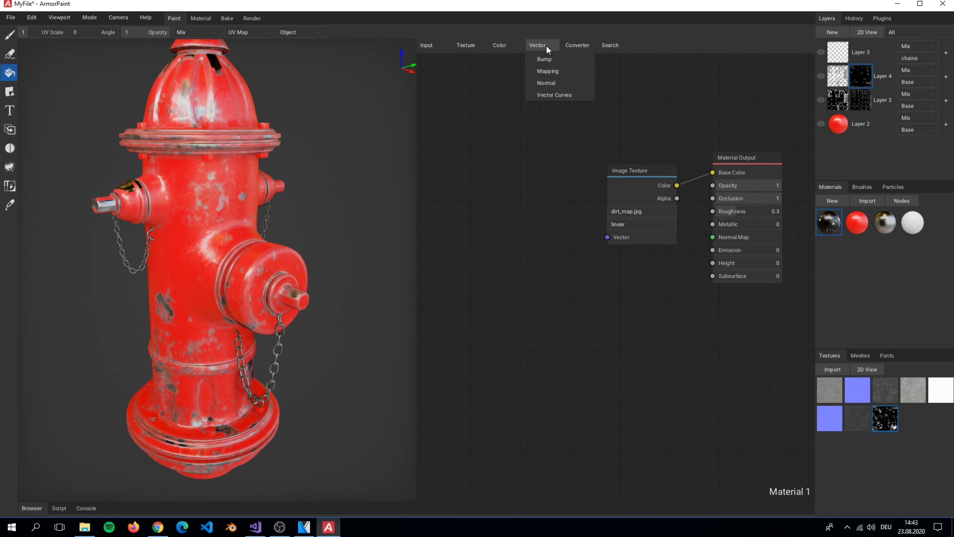
{"action": "left_click", "coordinate": [547, 71]}
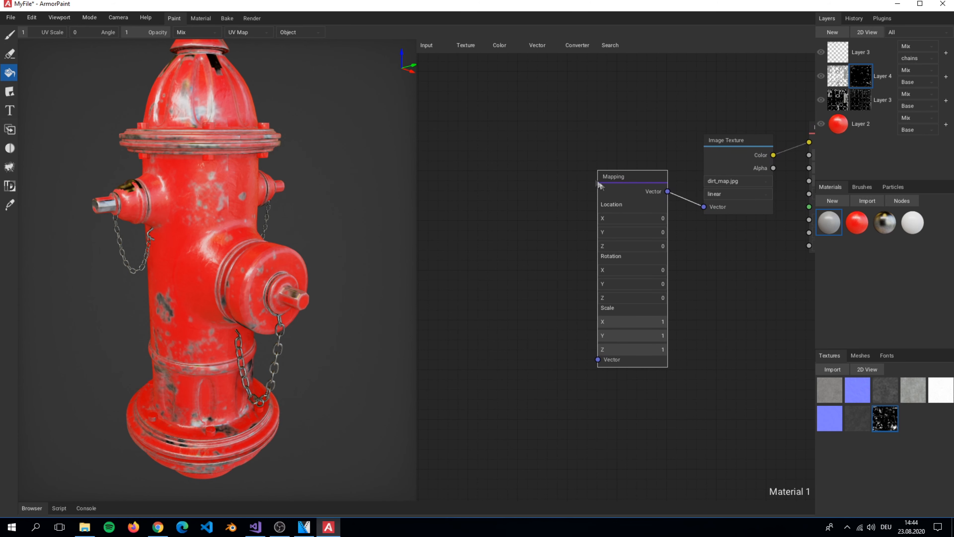
{"action": "left_click", "coordinate": [426, 45]}
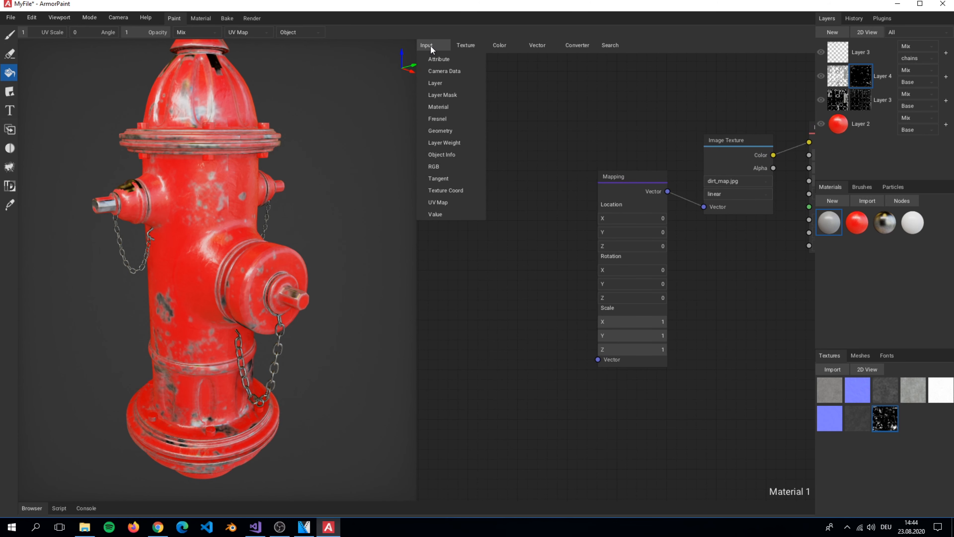
{"action": "mouse_move", "coordinate": [437, 166]}
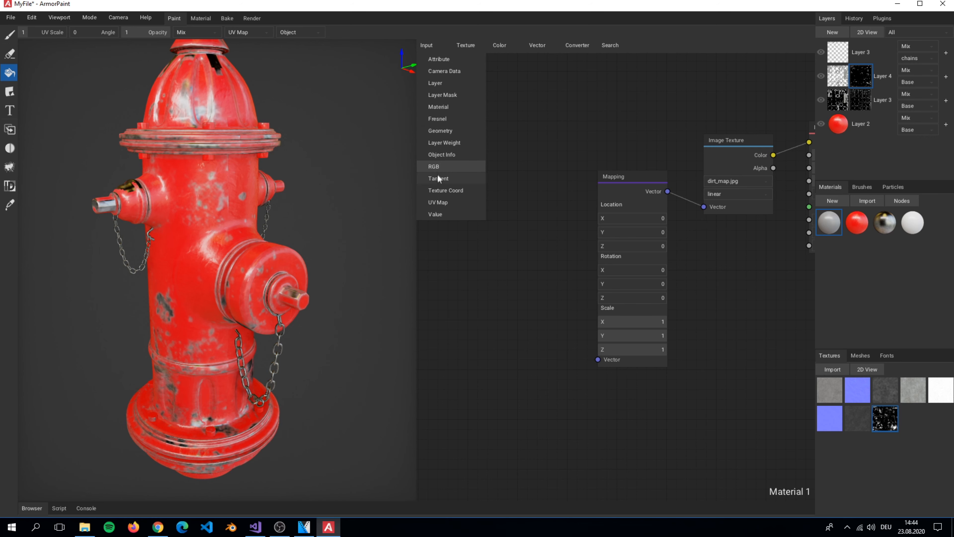
{"action": "mouse_move", "coordinate": [477, 192]}
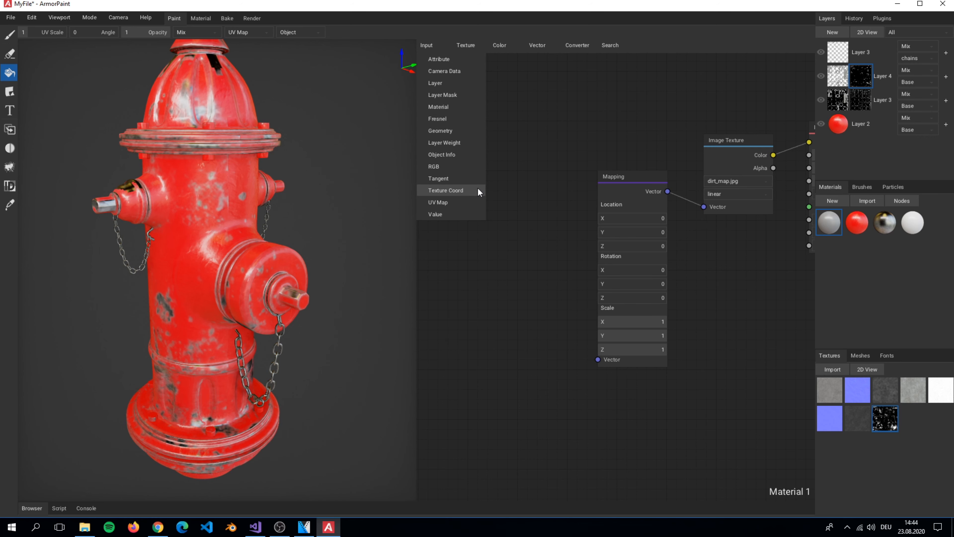
{"action": "left_click", "coordinate": [445, 190]}
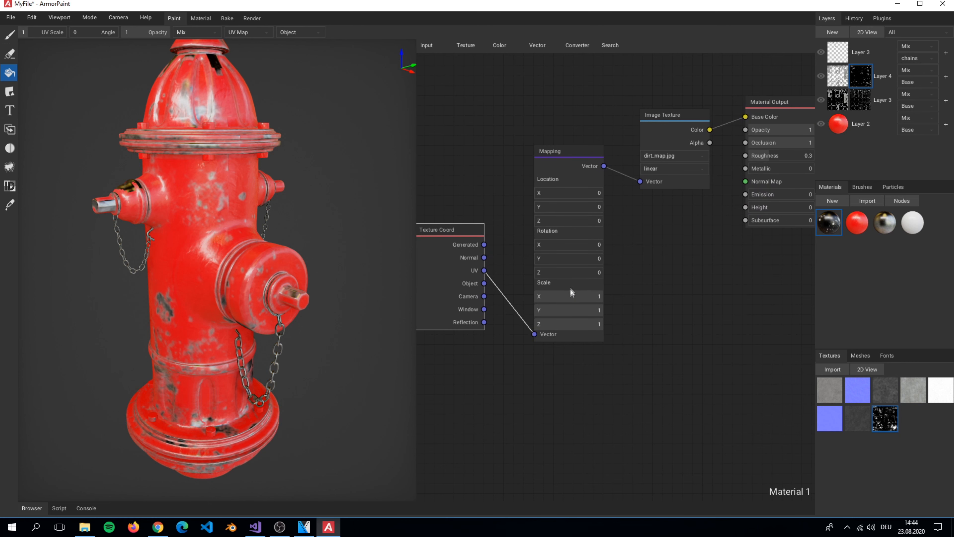
{"action": "mouse_move", "coordinate": [542, 285]}
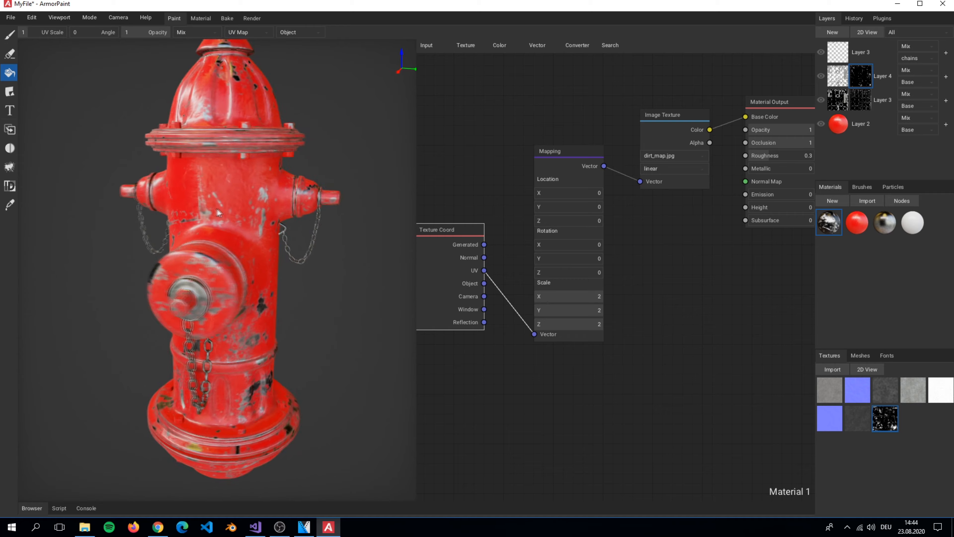
{"action": "left_click_drag", "start_coordinate": [219, 214], "coordinate": [289, 193]}
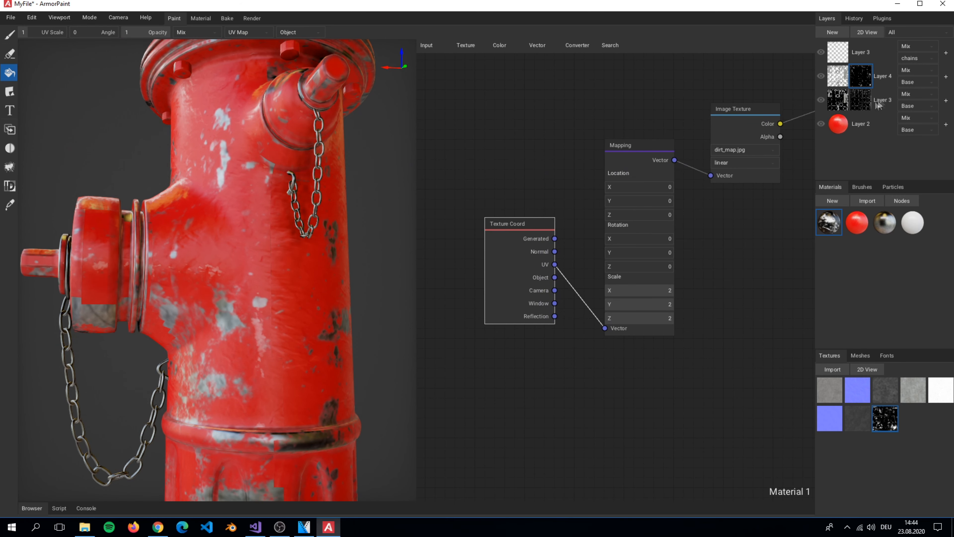
{"action": "mouse_move", "coordinate": [947, 80]}
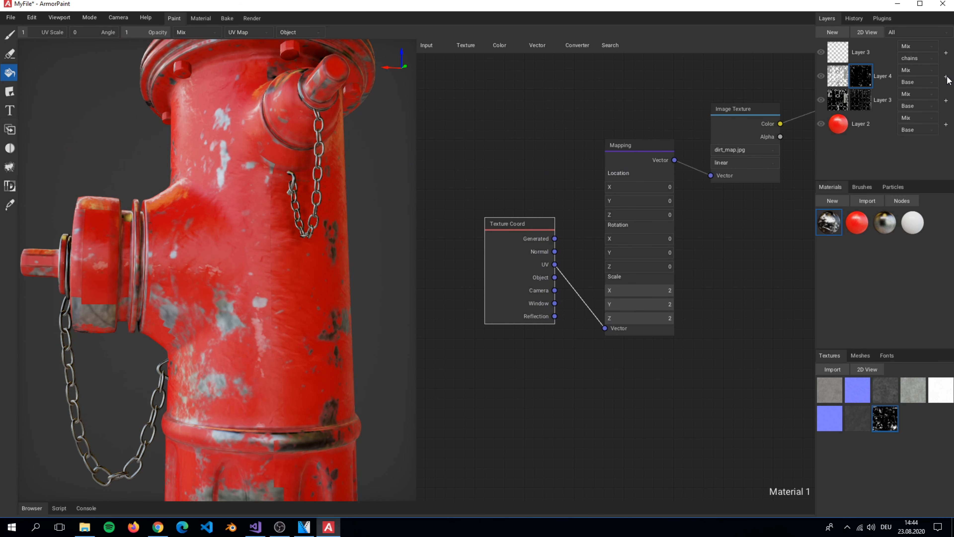
{"action": "left_click", "coordinate": [859, 75]}
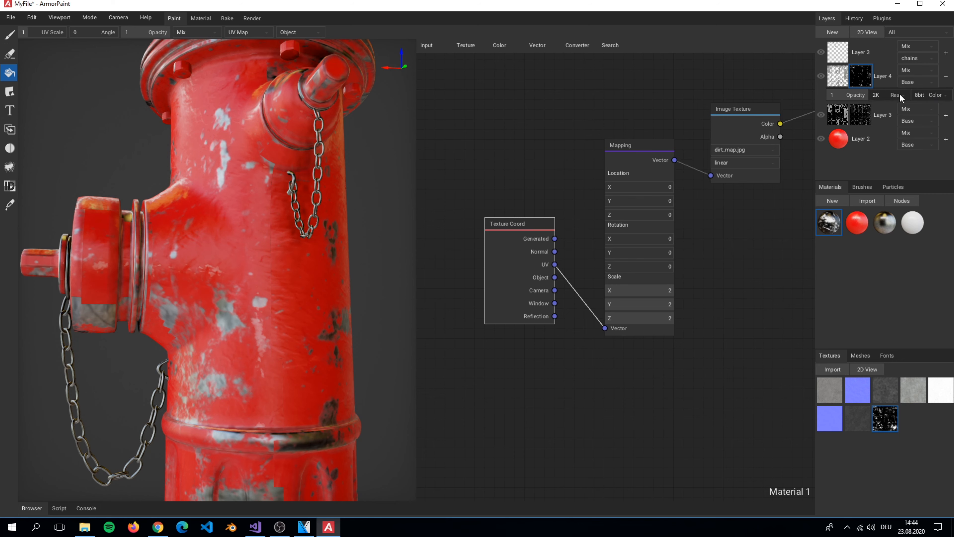
{"action": "left_click", "coordinate": [895, 94]}
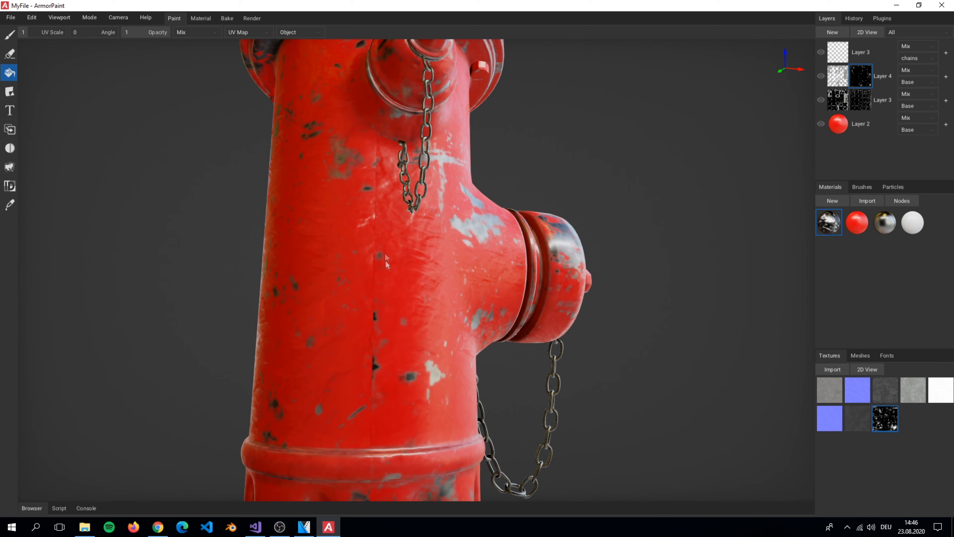
{"action": "mouse_move", "coordinate": [363, 328]}
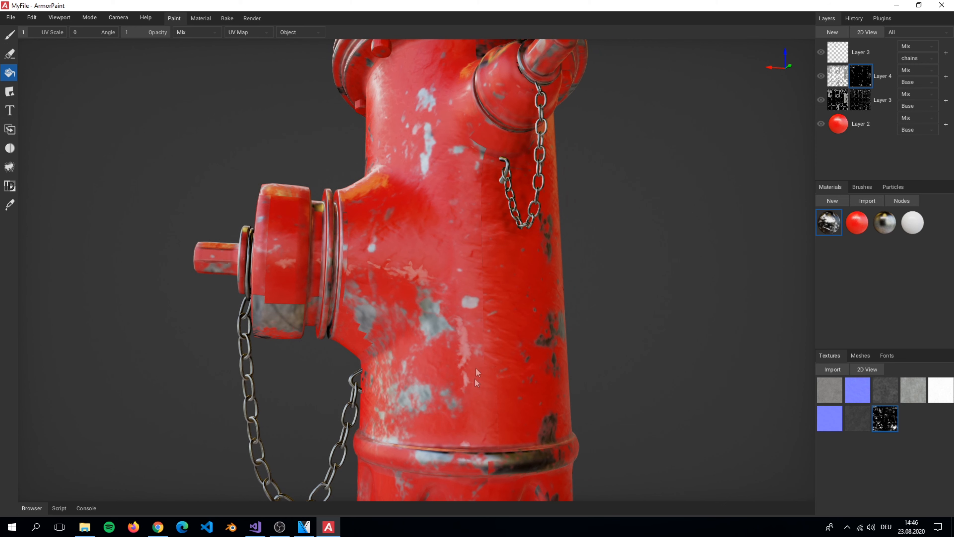
{"action": "mouse_move", "coordinate": [124, 104]}
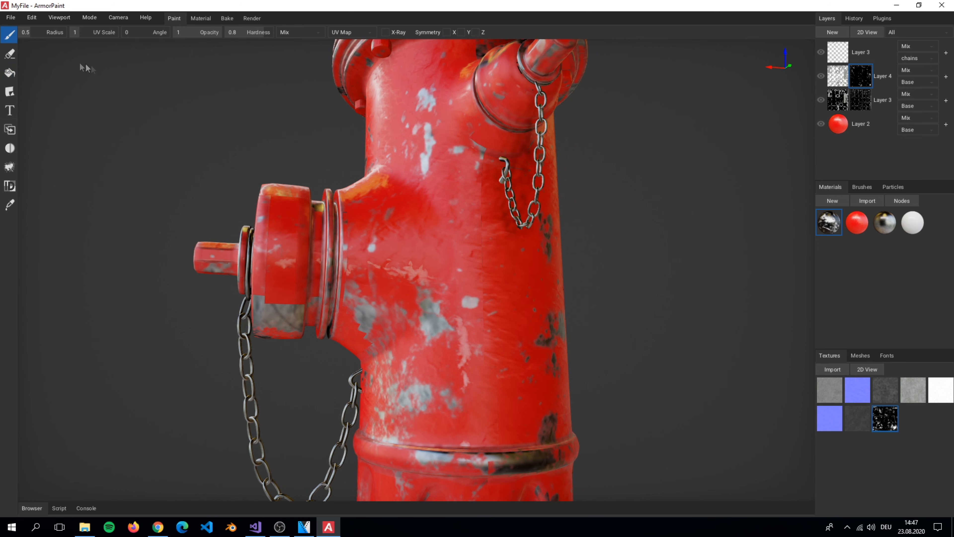
{"action": "mouse_move", "coordinate": [339, 34]}
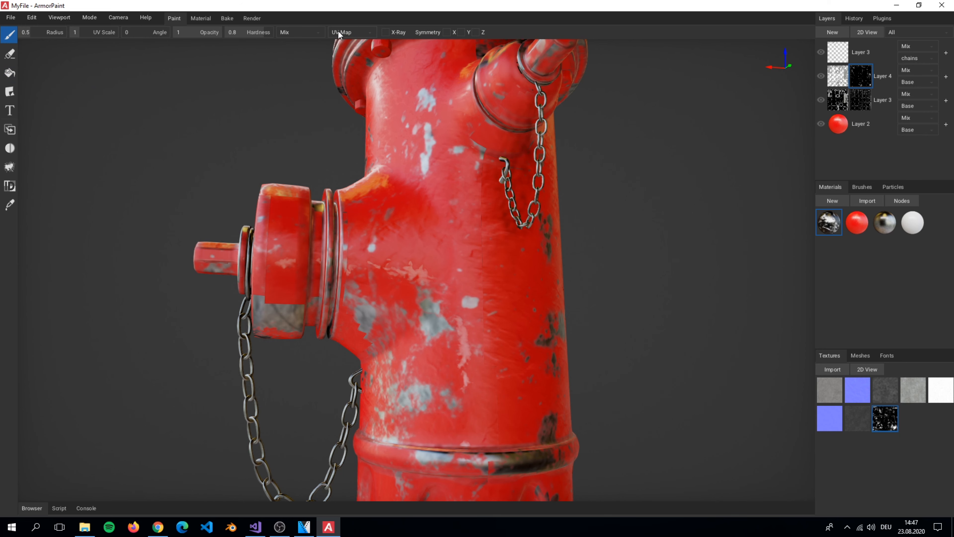
Switch brush mapping to Project for seam retouching, then inspect Layer 3's mask in 2D View
{"action": "left_click", "coordinate": [350, 31]}
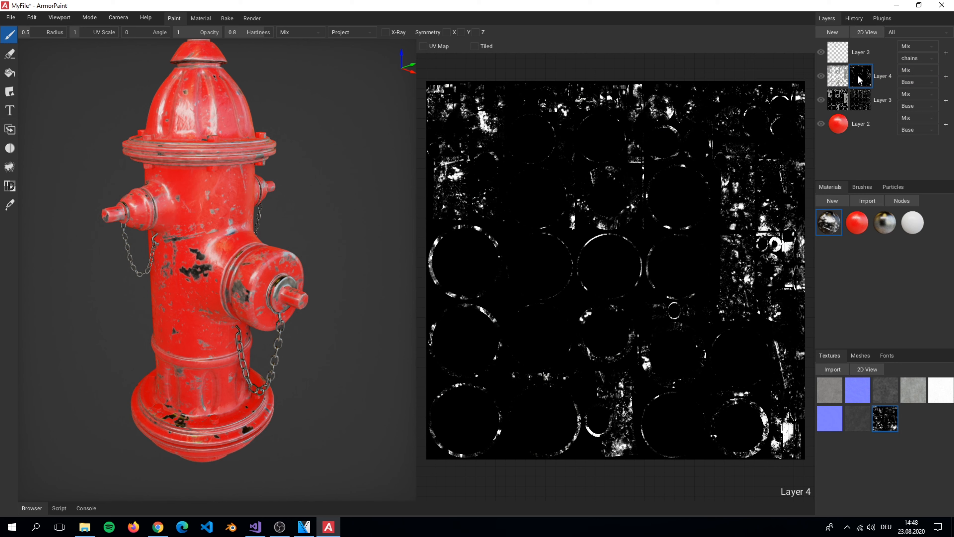
{"action": "left_click", "coordinate": [860, 99]}
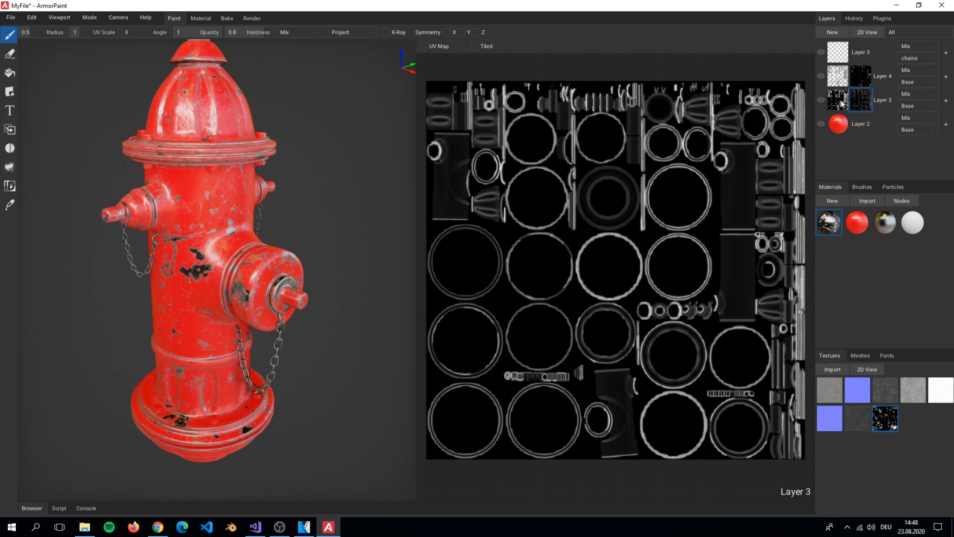
{"action": "left_click", "coordinate": [866, 32]}
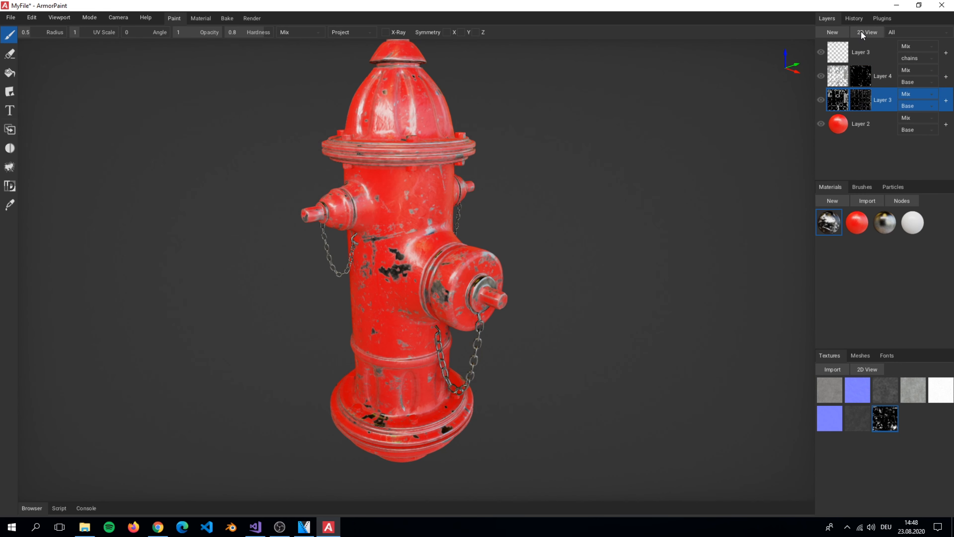